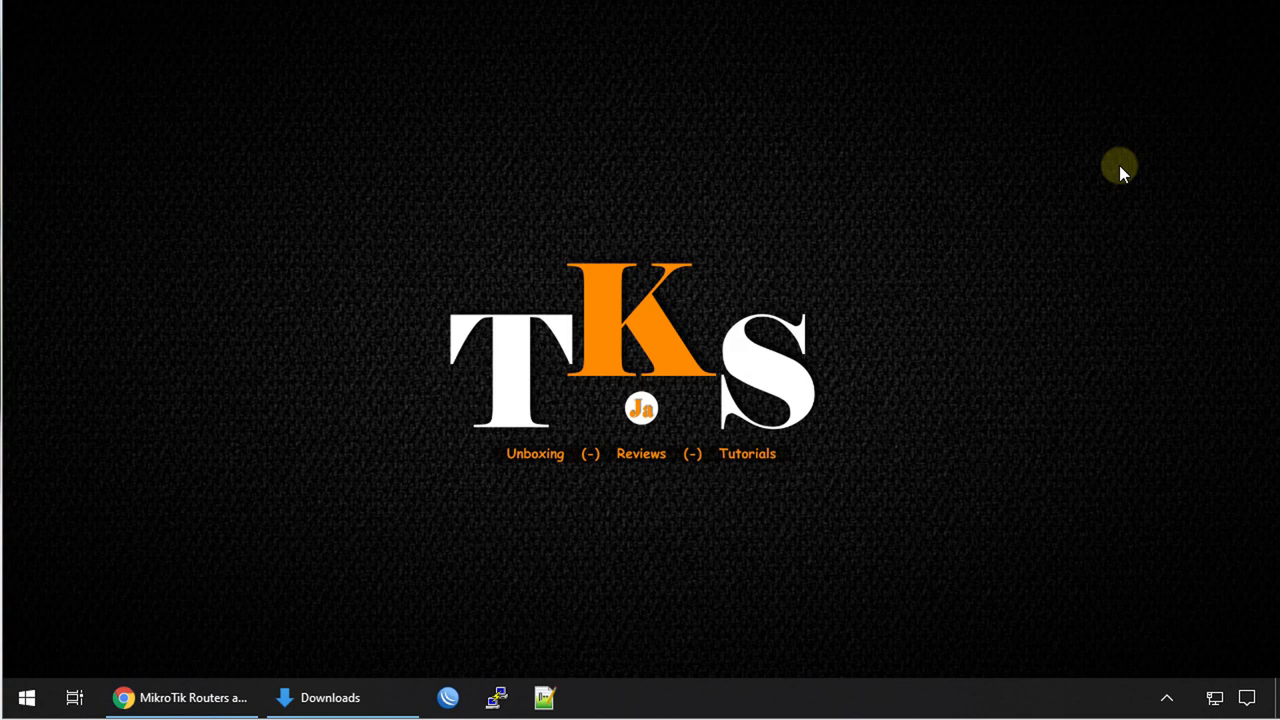
pyautogui.moveTo(449, 697)
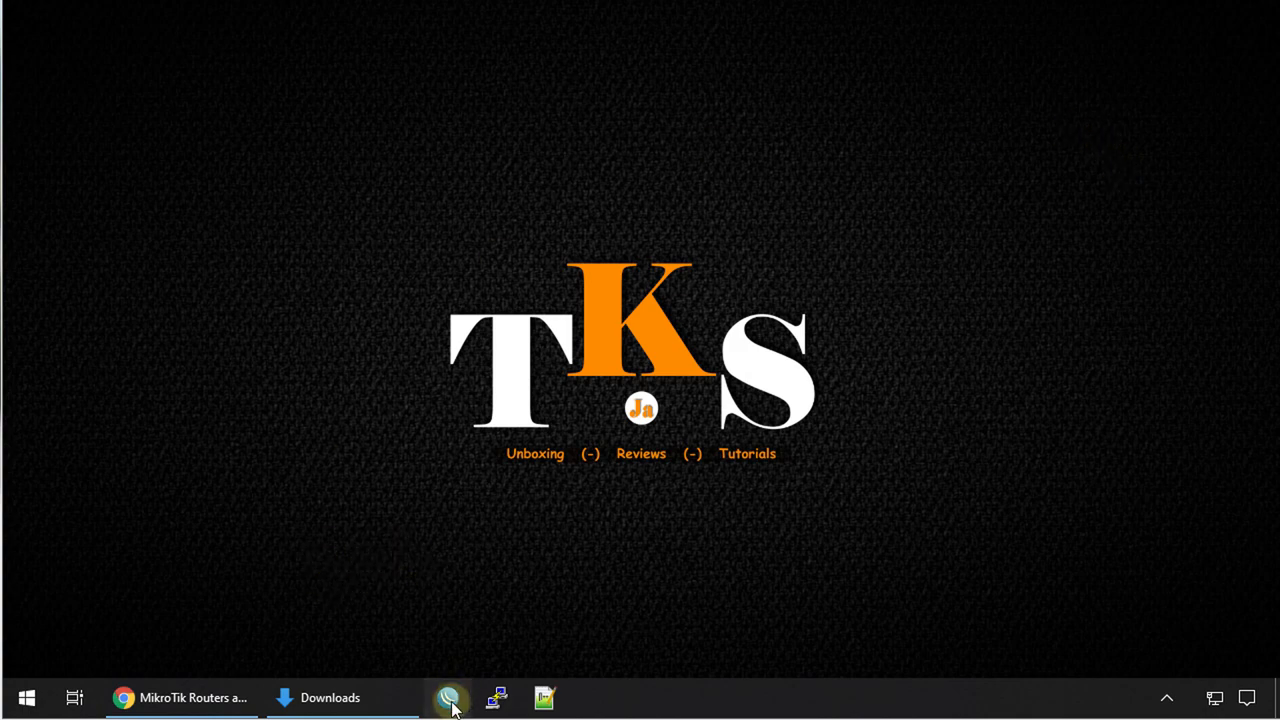
# Launch WinBox and connect to the hAP mini by its MAC address as admin
pyautogui.click(449, 697)
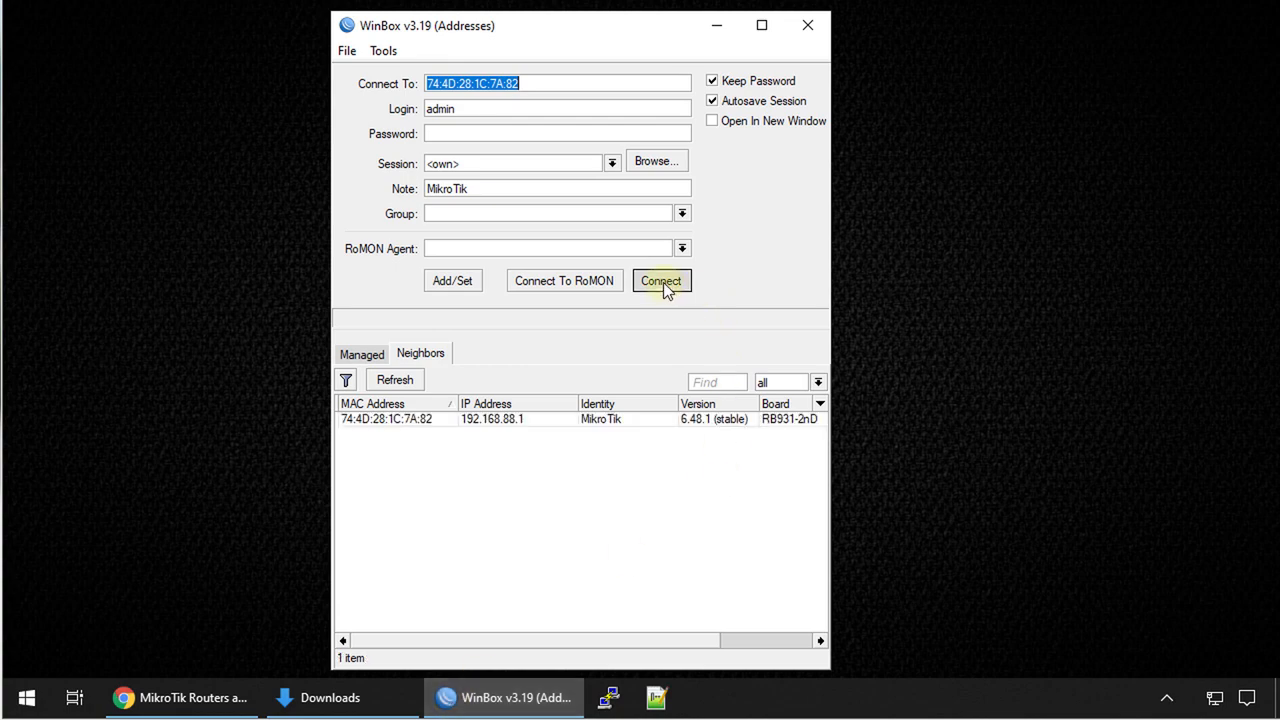
pyautogui.click(661, 280)
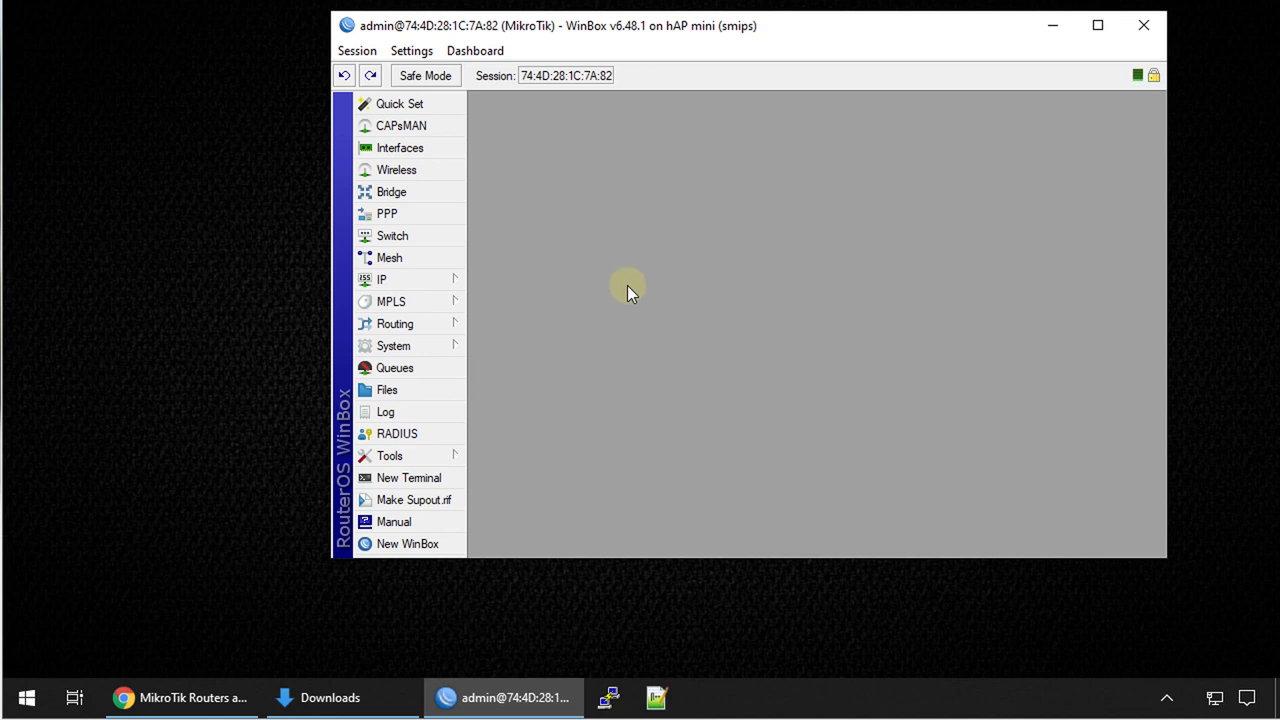
pyautogui.moveTo(418, 389)
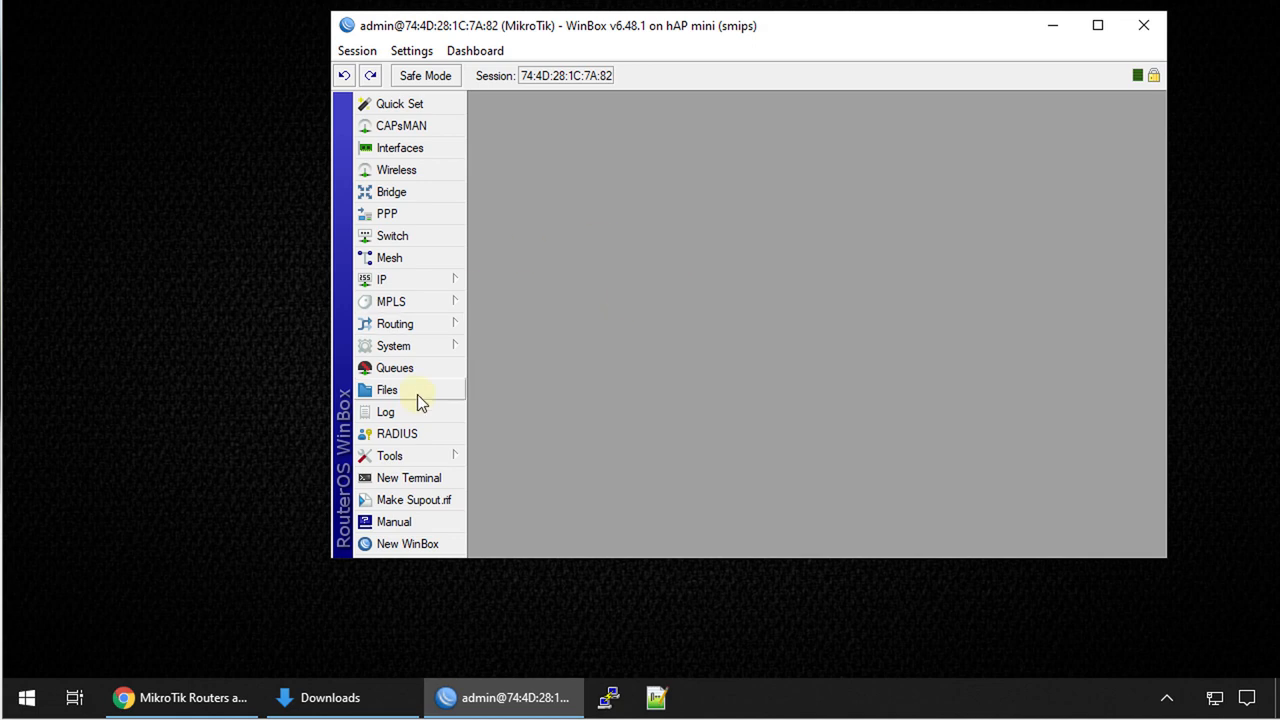
# Review System > Packages, checking routeros-smips and the other packages at 6.48.1
pyautogui.click(393, 345)
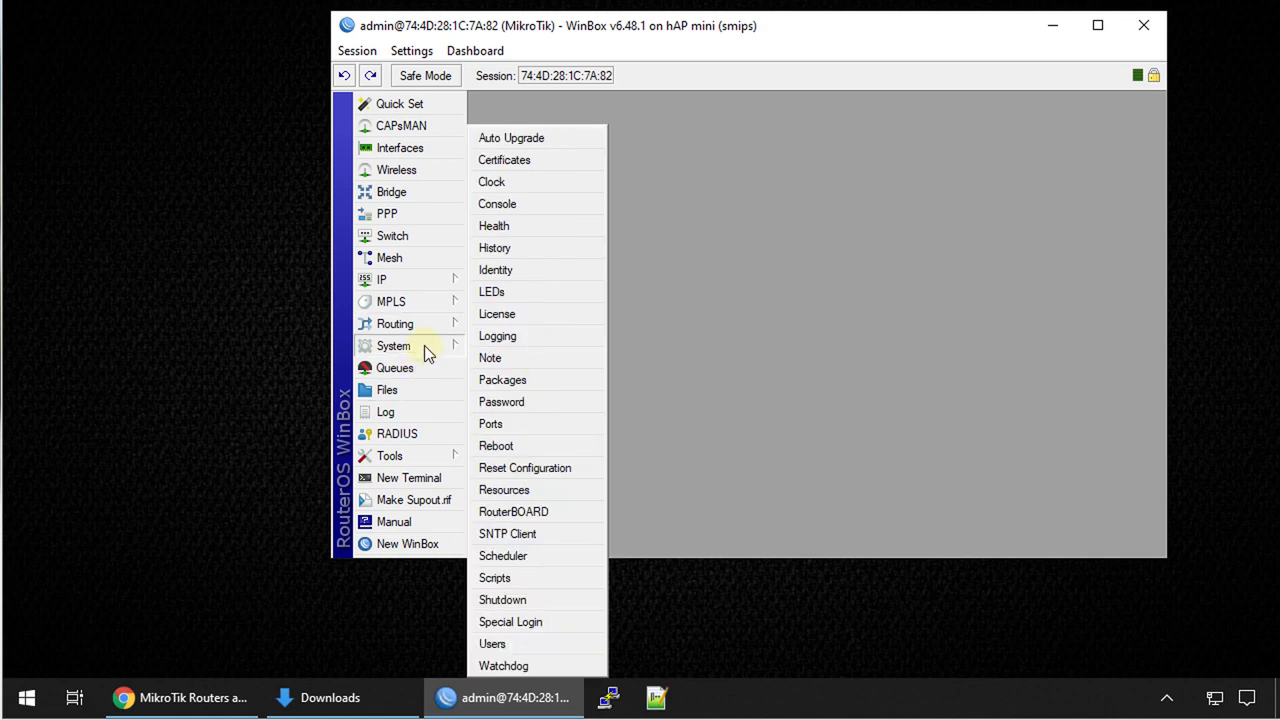
pyautogui.click(502, 379)
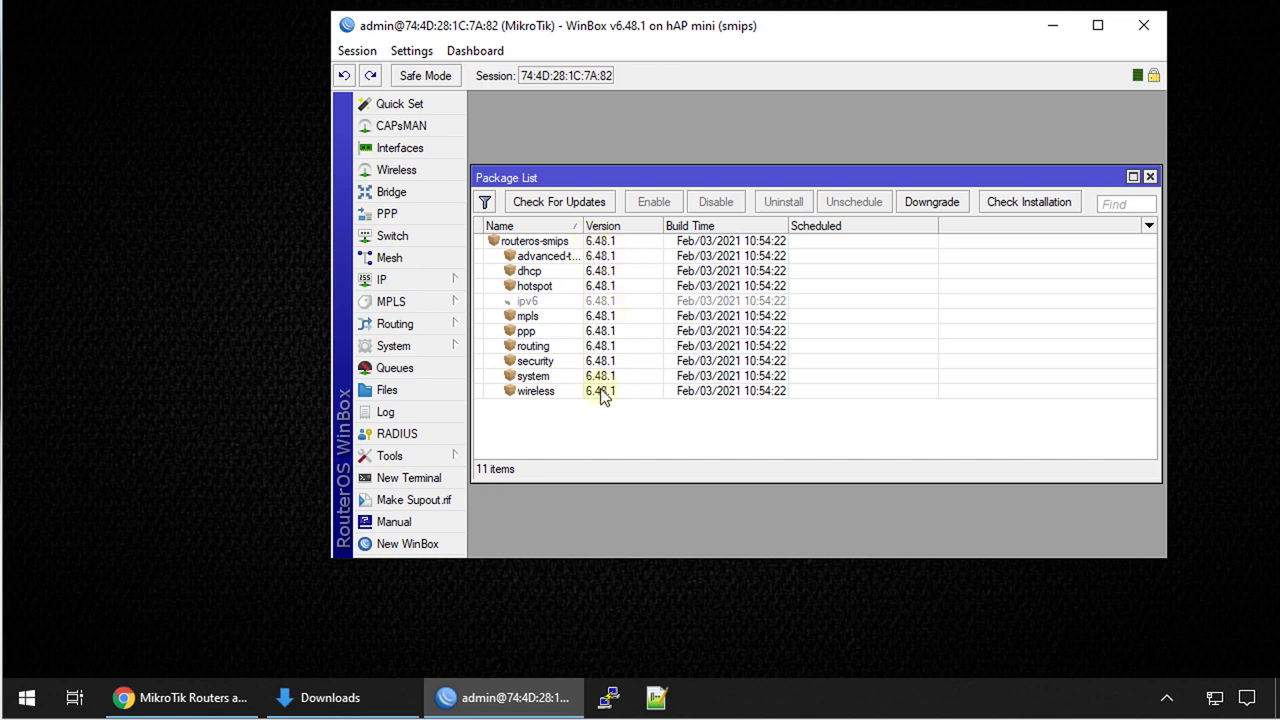
pyautogui.moveTo(548, 405)
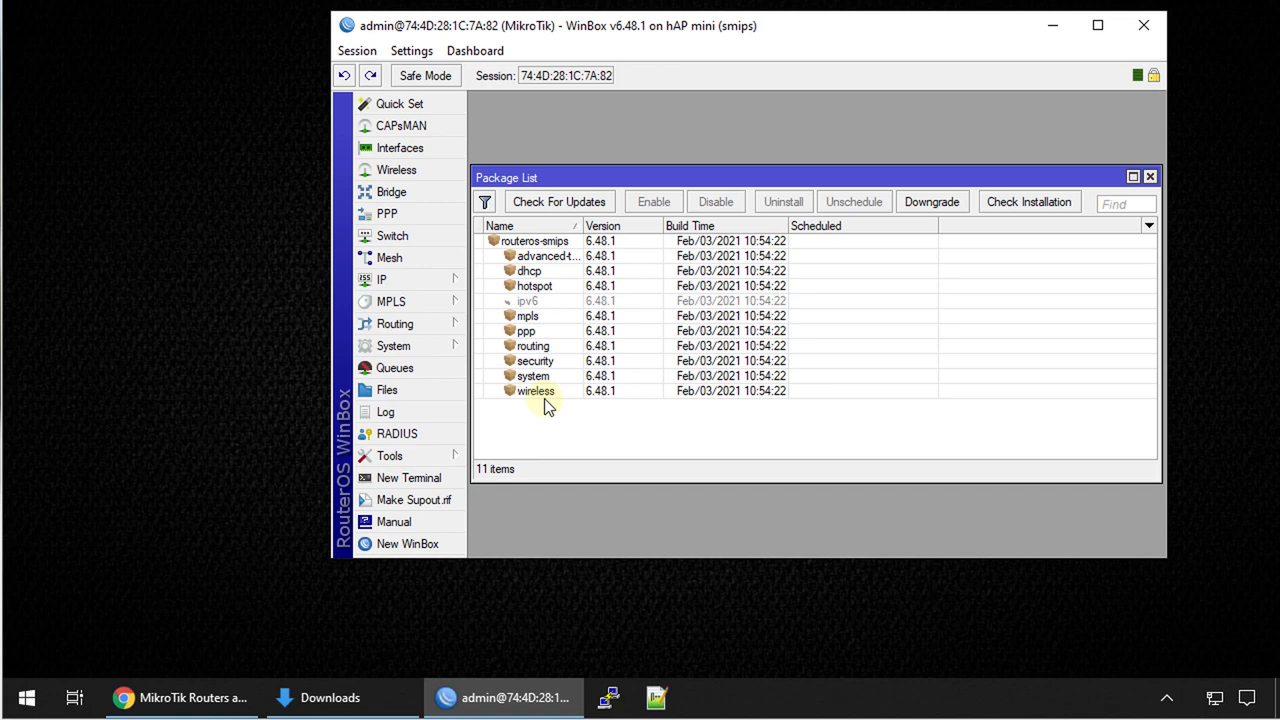
pyautogui.moveTo(555, 241)
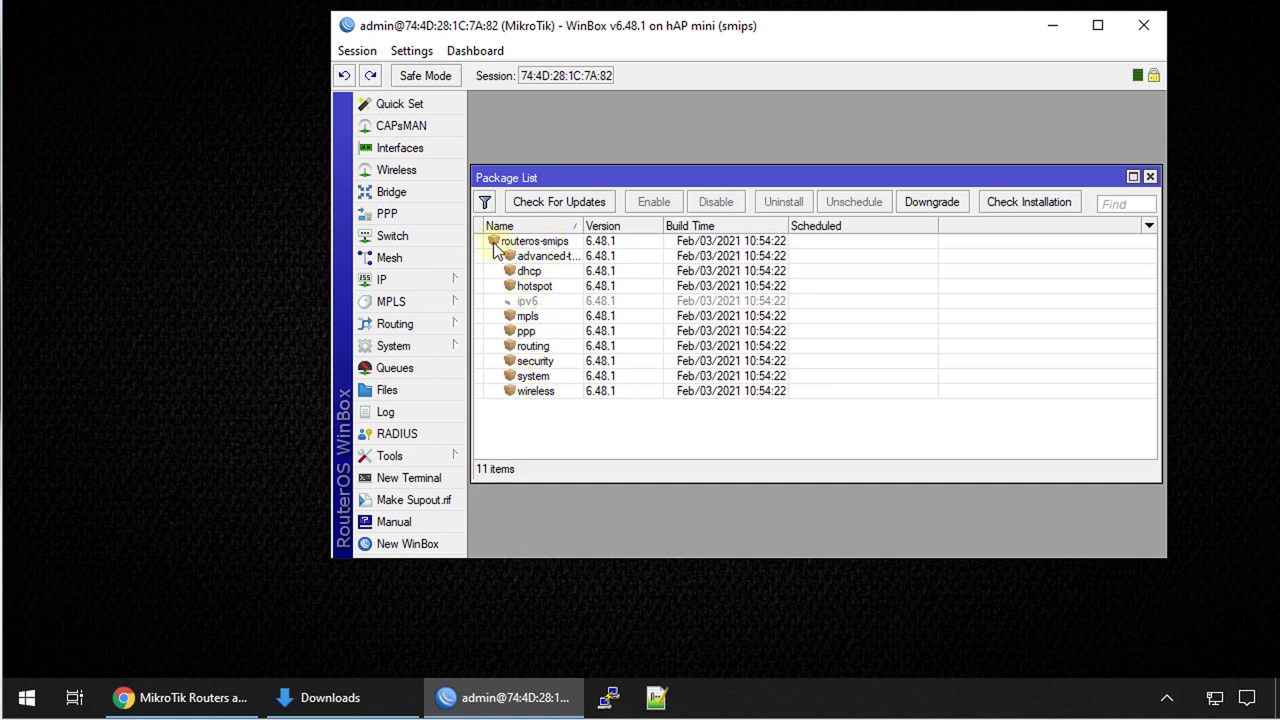
pyautogui.click(535, 240)
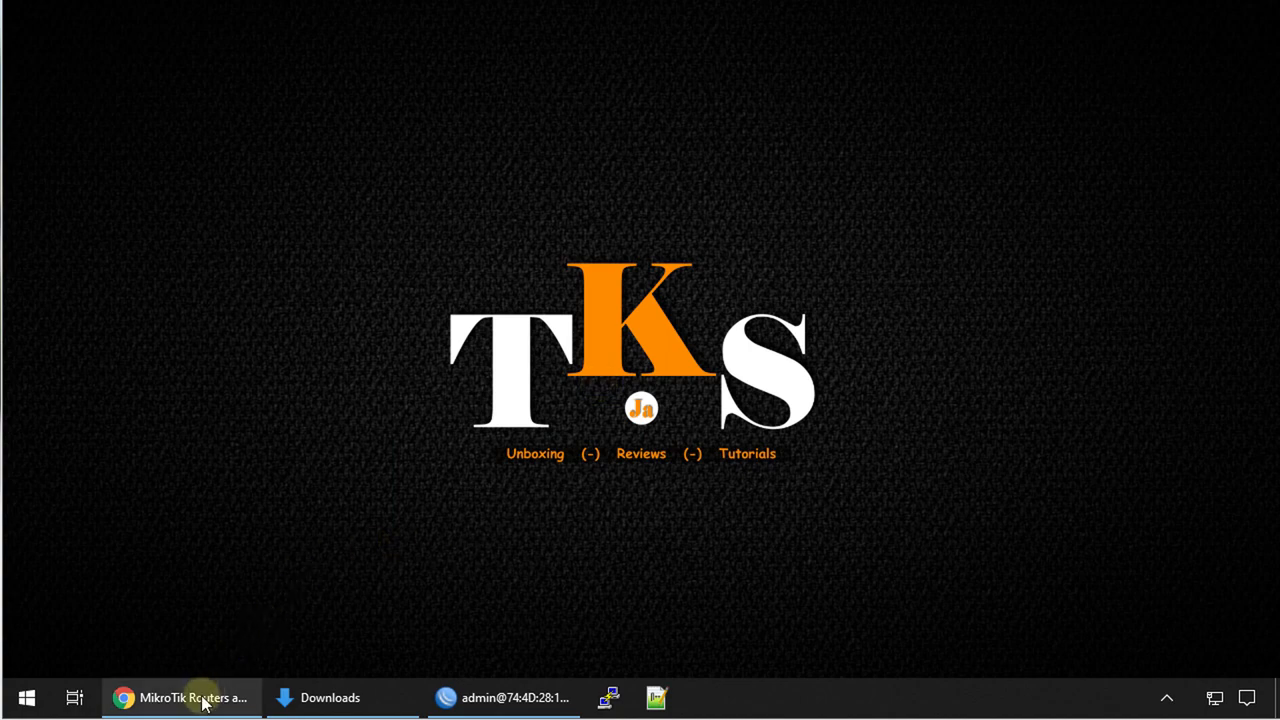
# On MikroTik's Software page, find the SMIPS row listing hAP mini and hAP lite
pyautogui.click(180, 697)
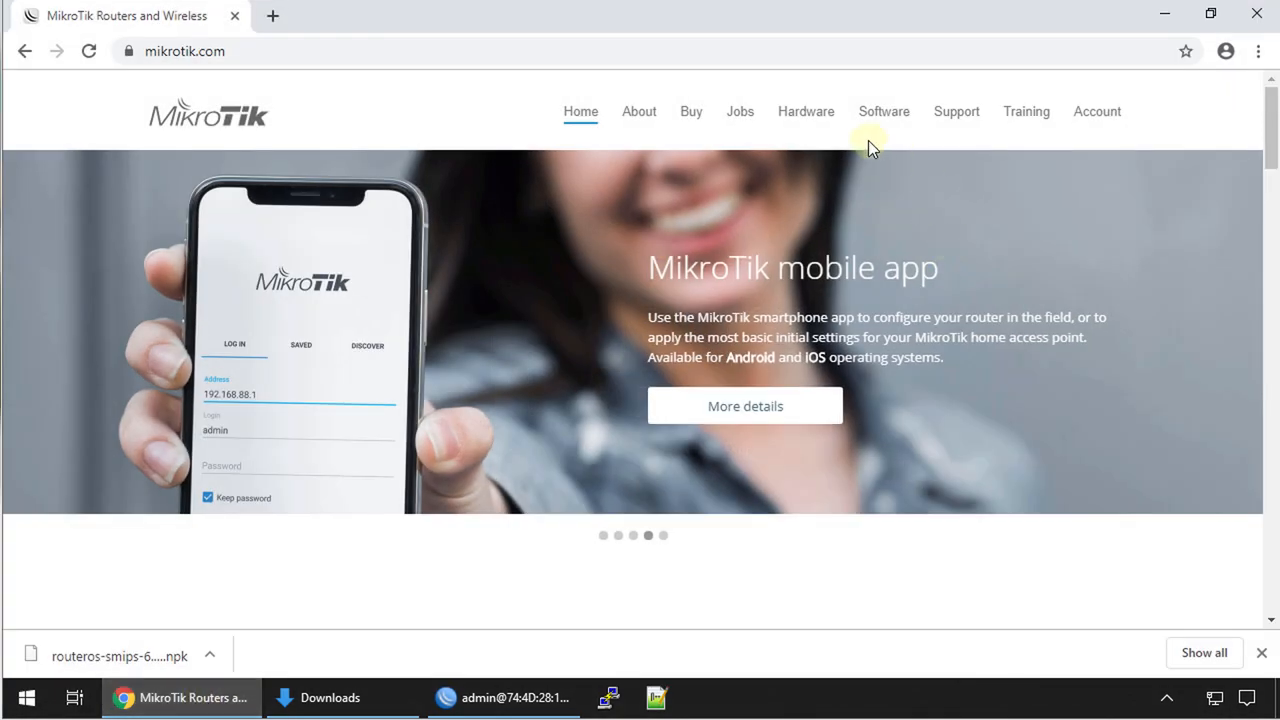
pyautogui.click(883, 111)
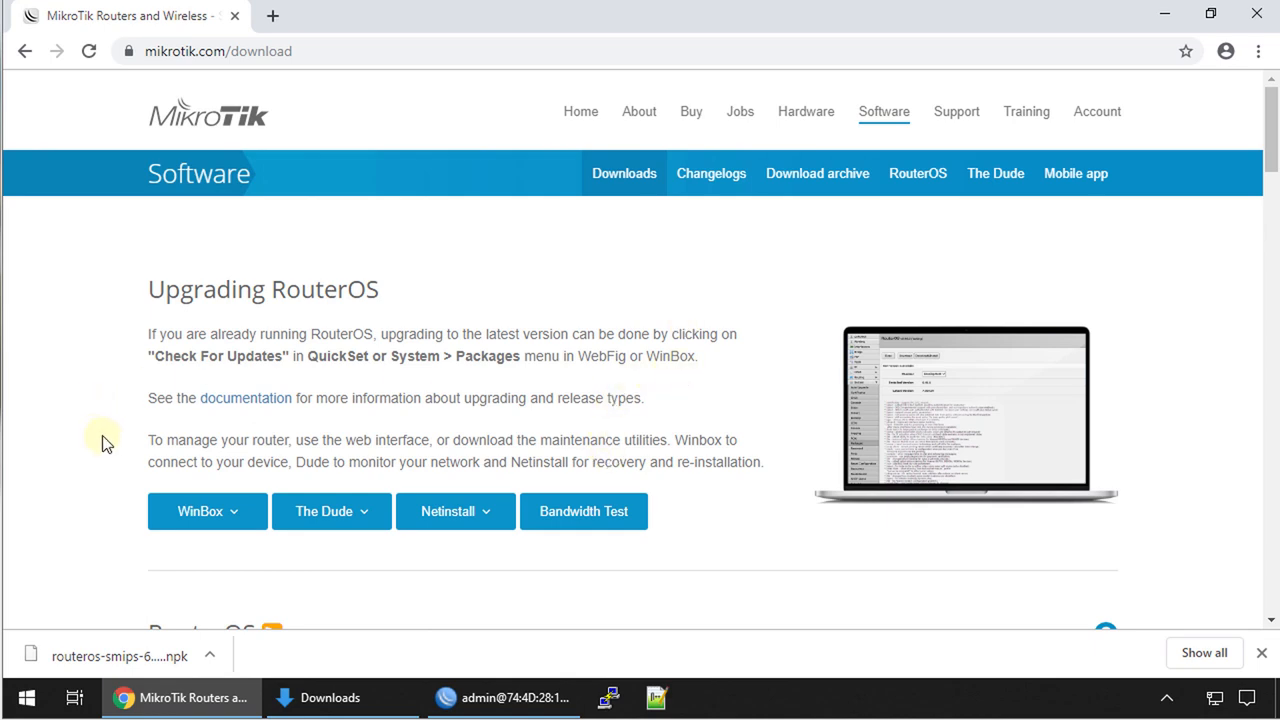
pyautogui.scroll(-3)
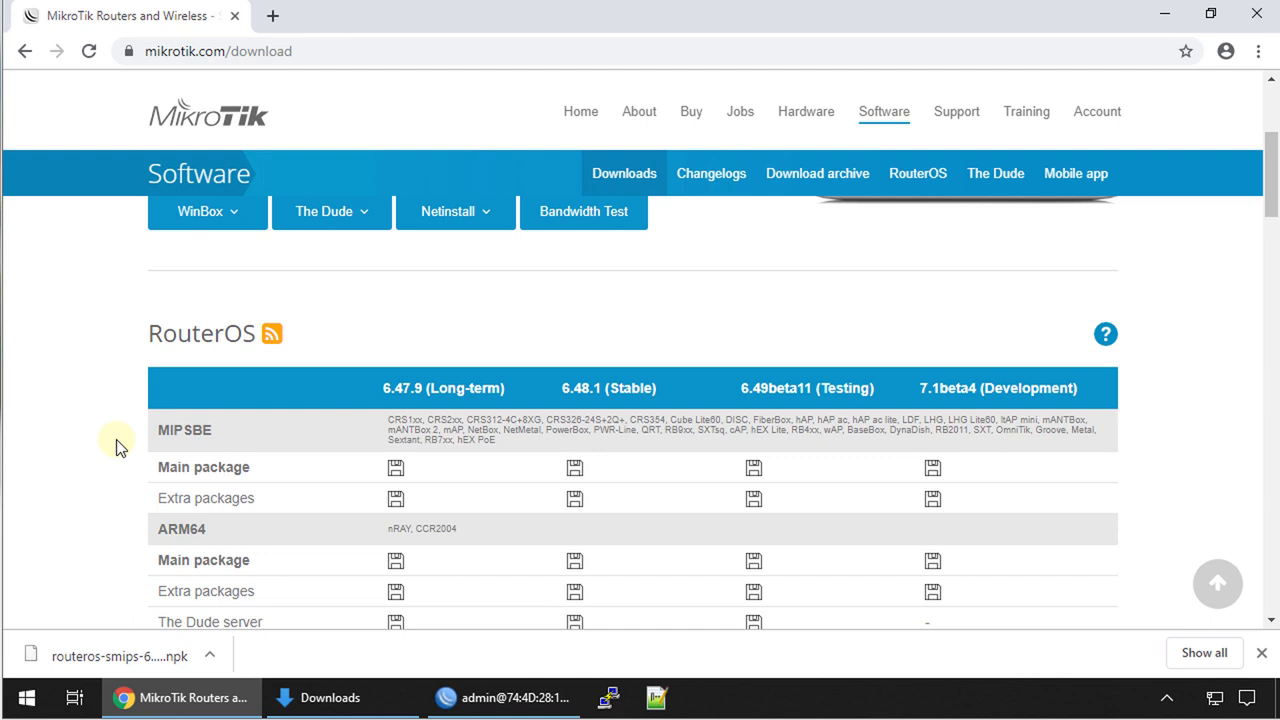
pyautogui.scroll(-3)
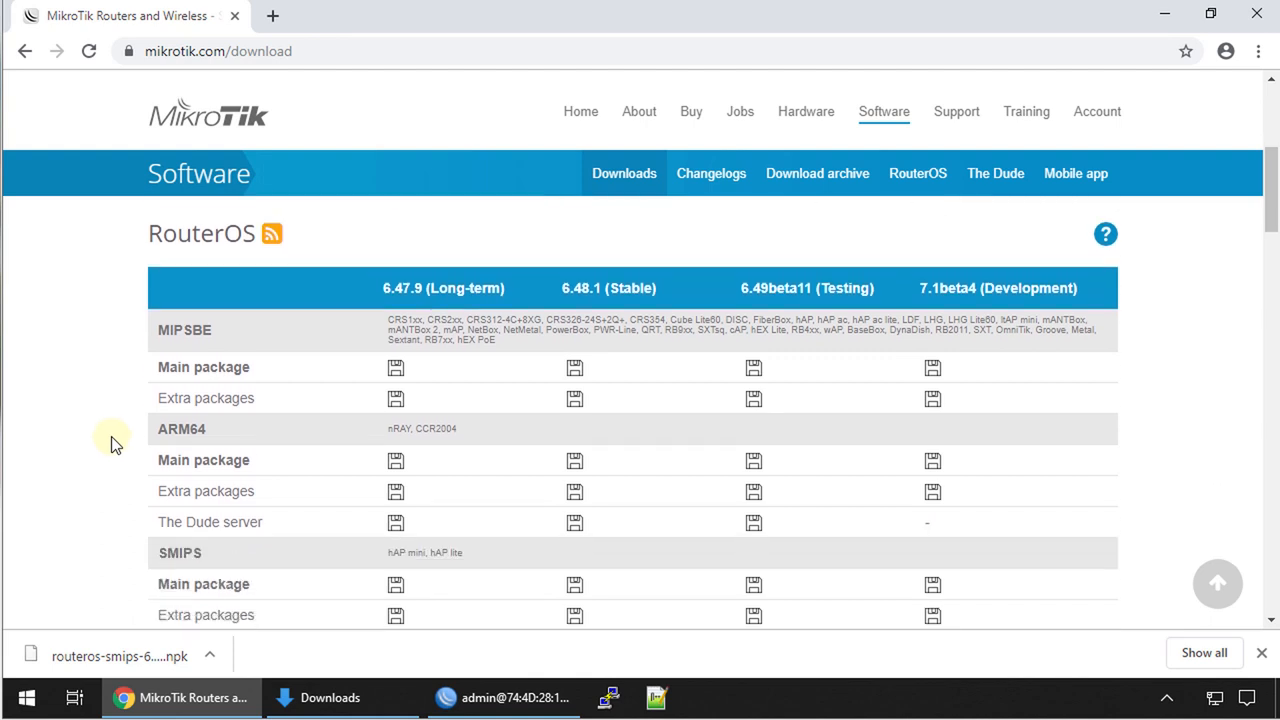
pyautogui.moveTo(355, 335)
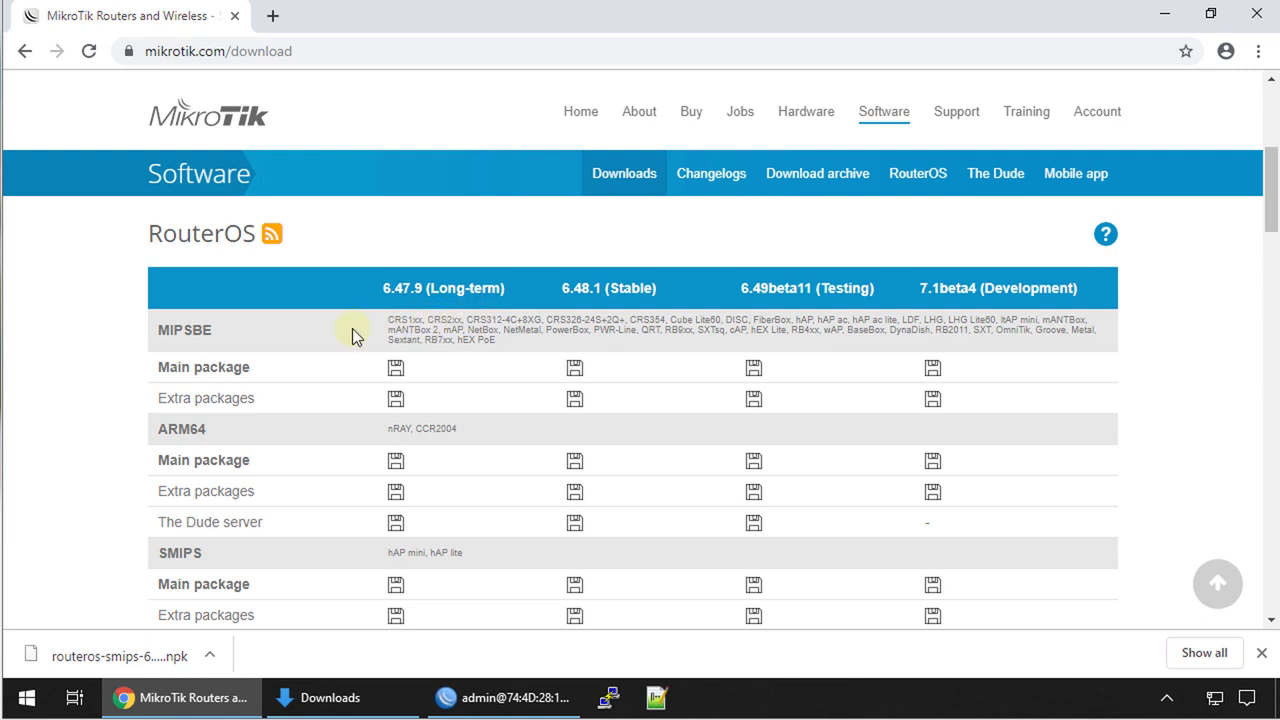
pyautogui.doubleClick(169, 330)
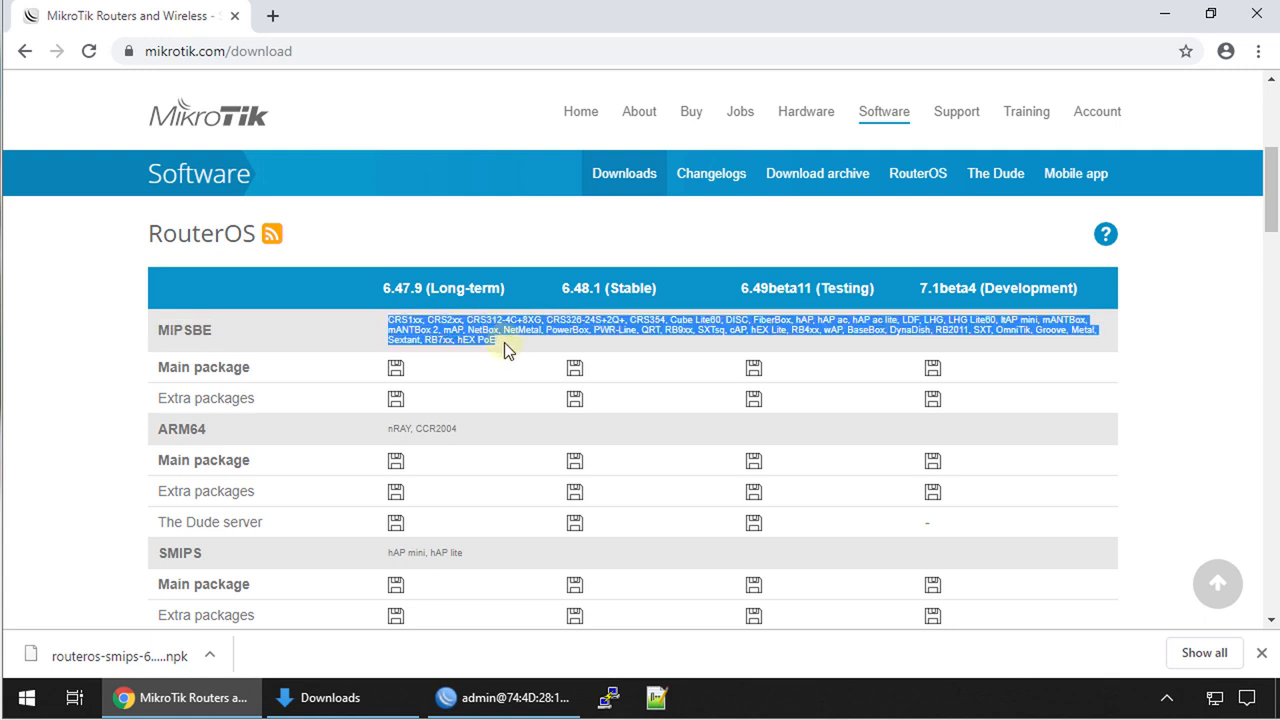
pyautogui.moveTo(253, 338)
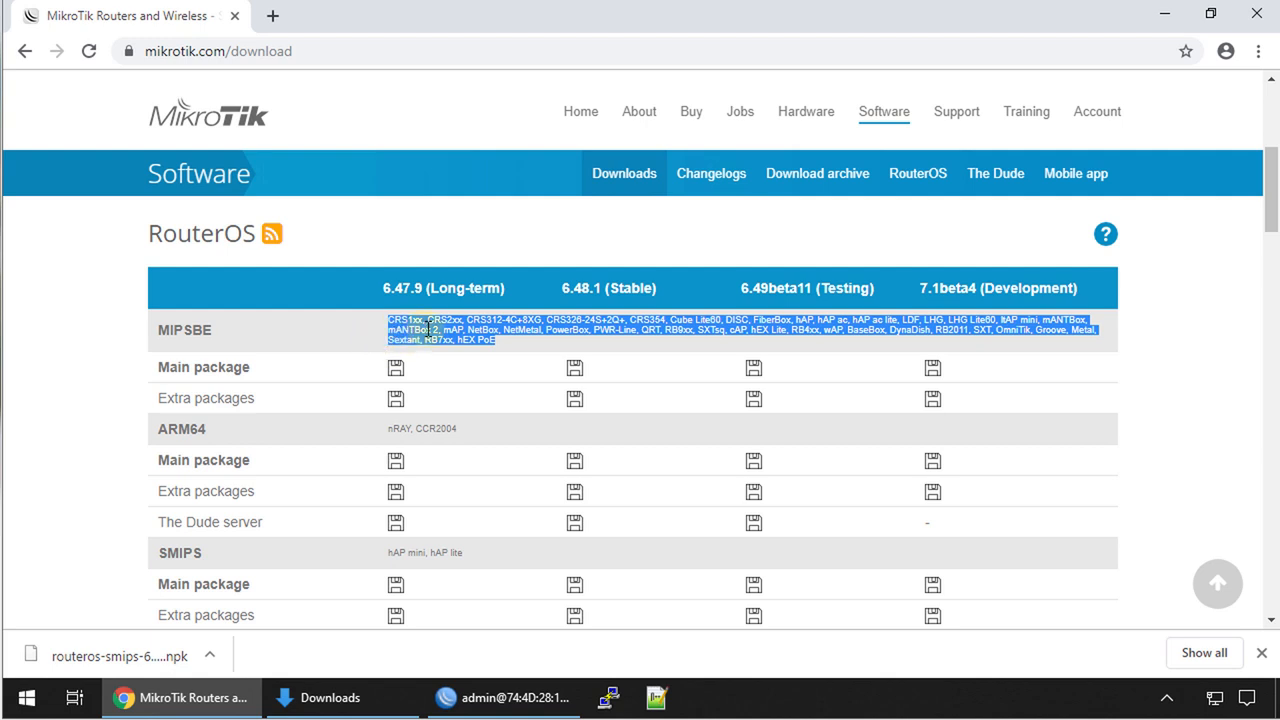
pyautogui.scroll(-3)
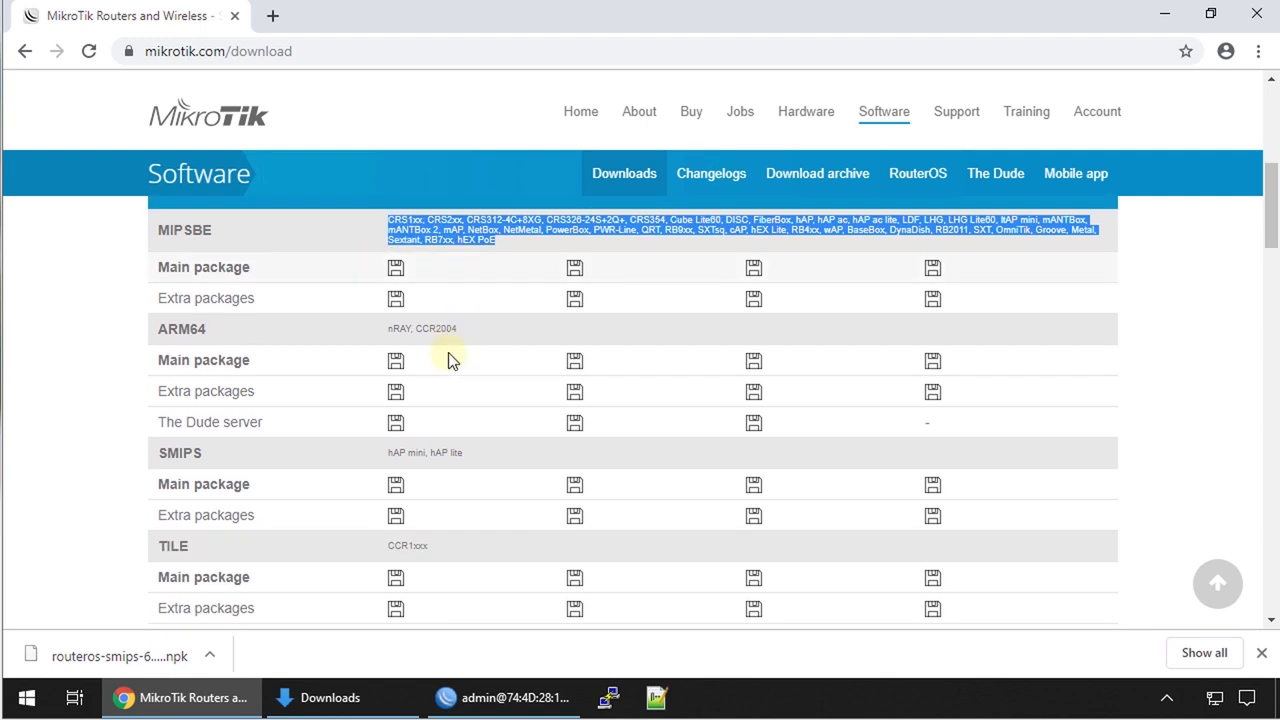
pyautogui.scroll(-3)
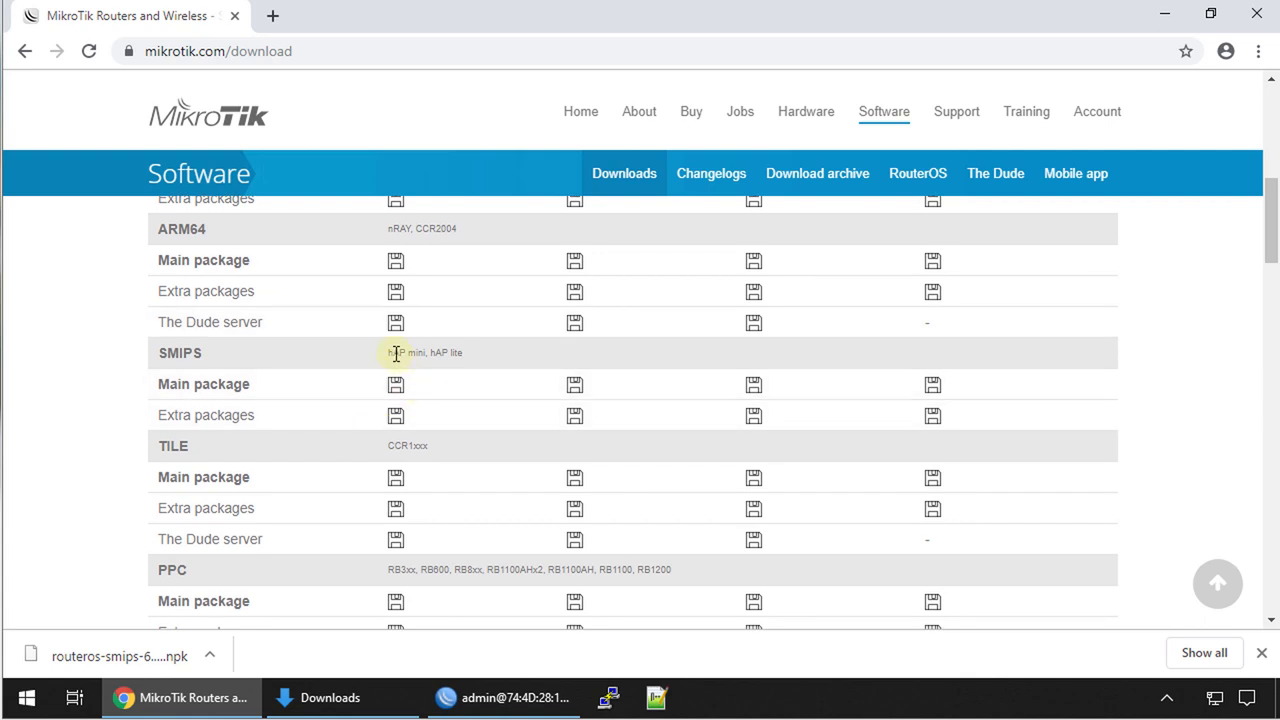
pyautogui.doubleClick(405, 352)
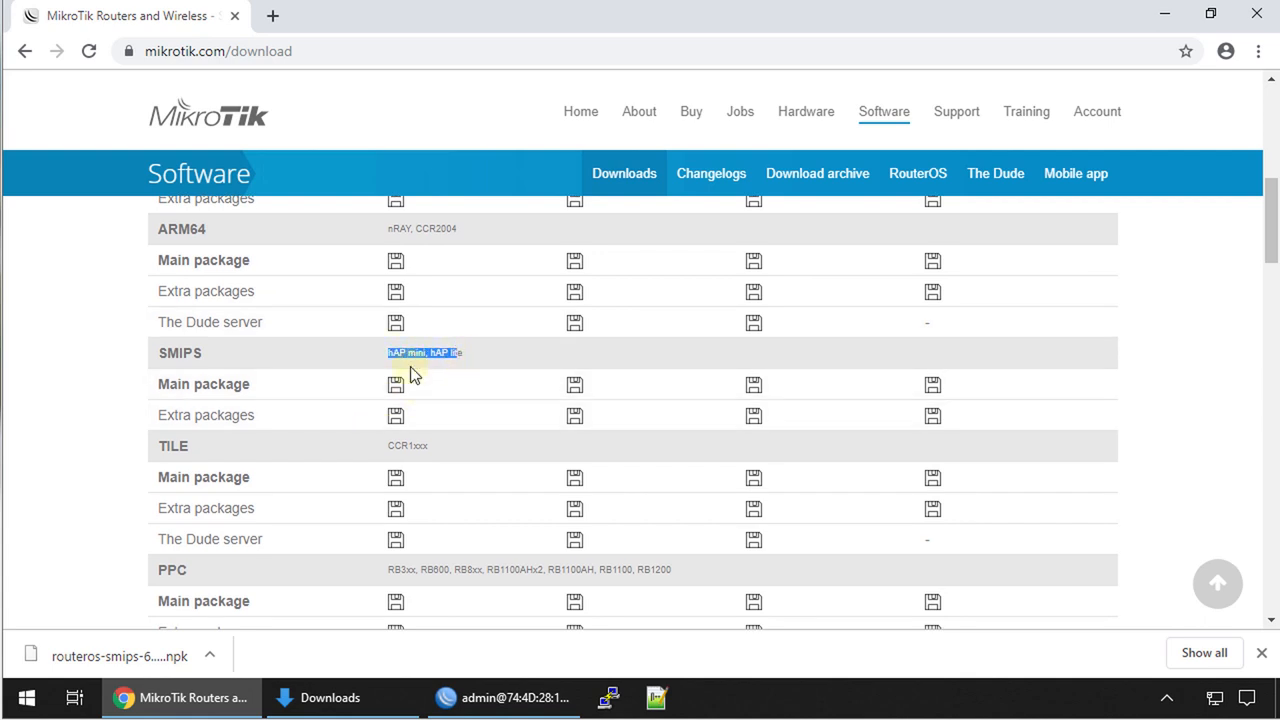
pyautogui.moveTo(225, 375)
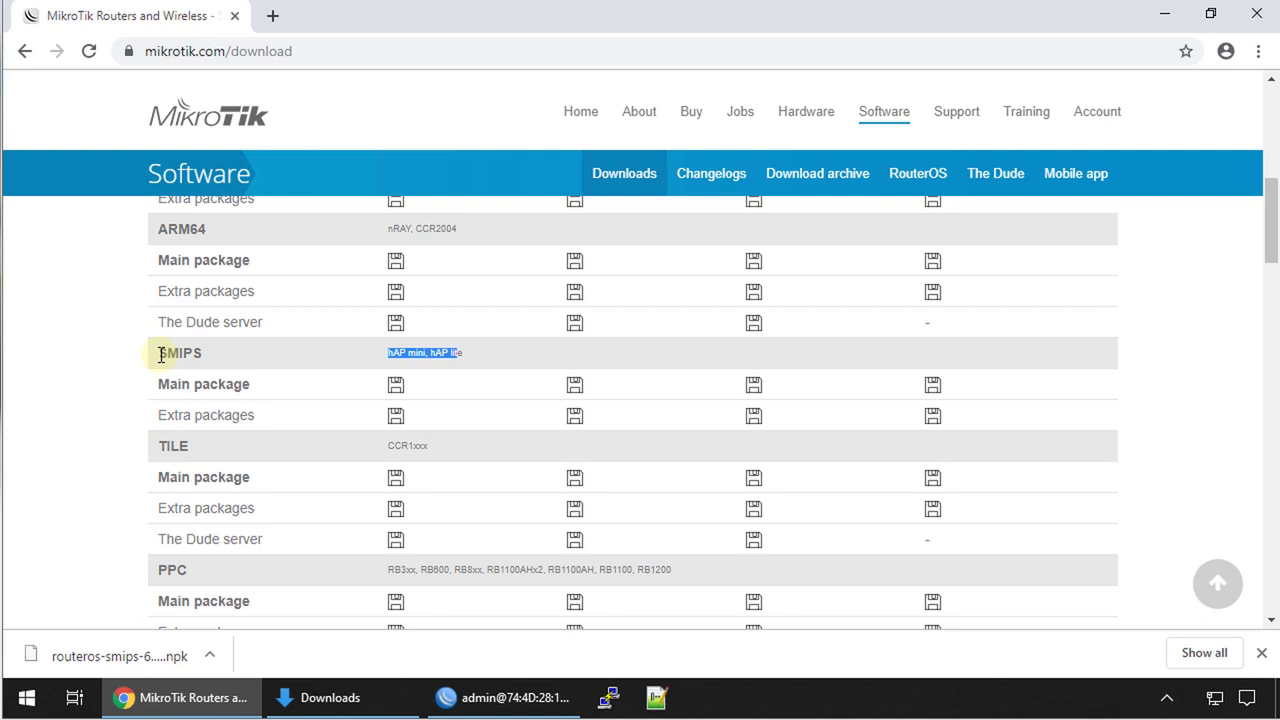
pyautogui.moveTo(897, 402)
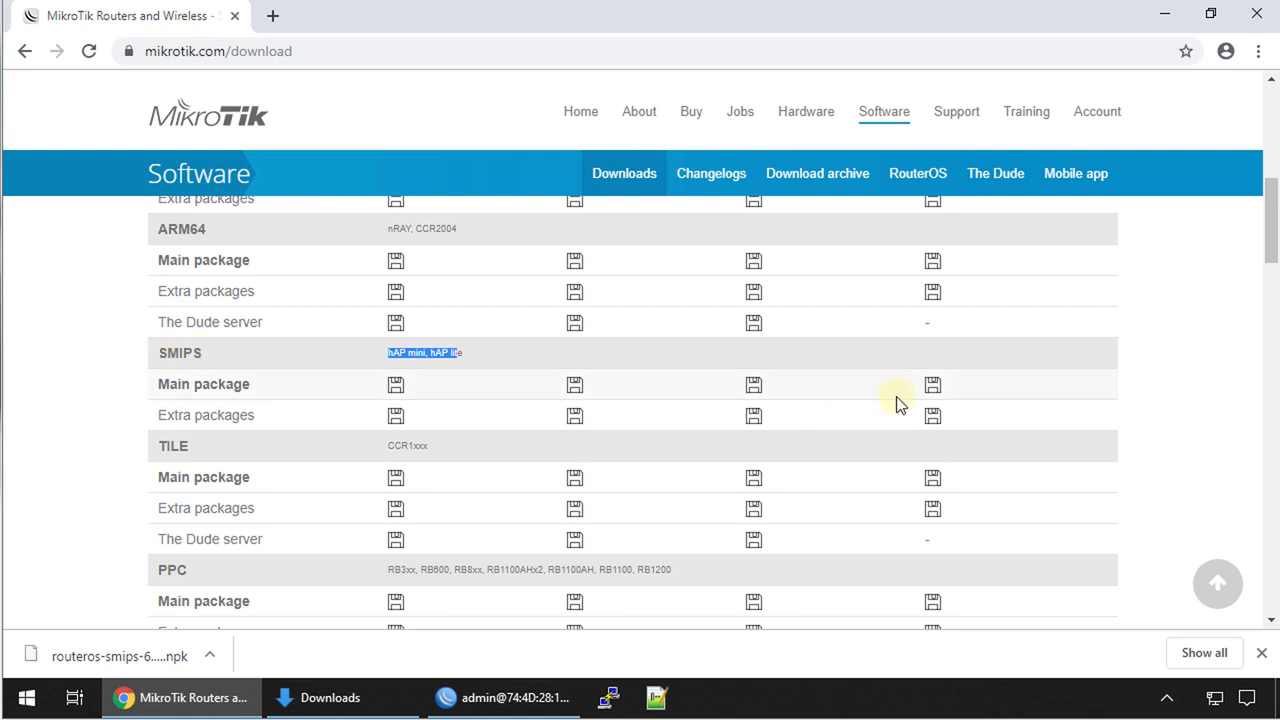
pyautogui.moveTo(210, 358)
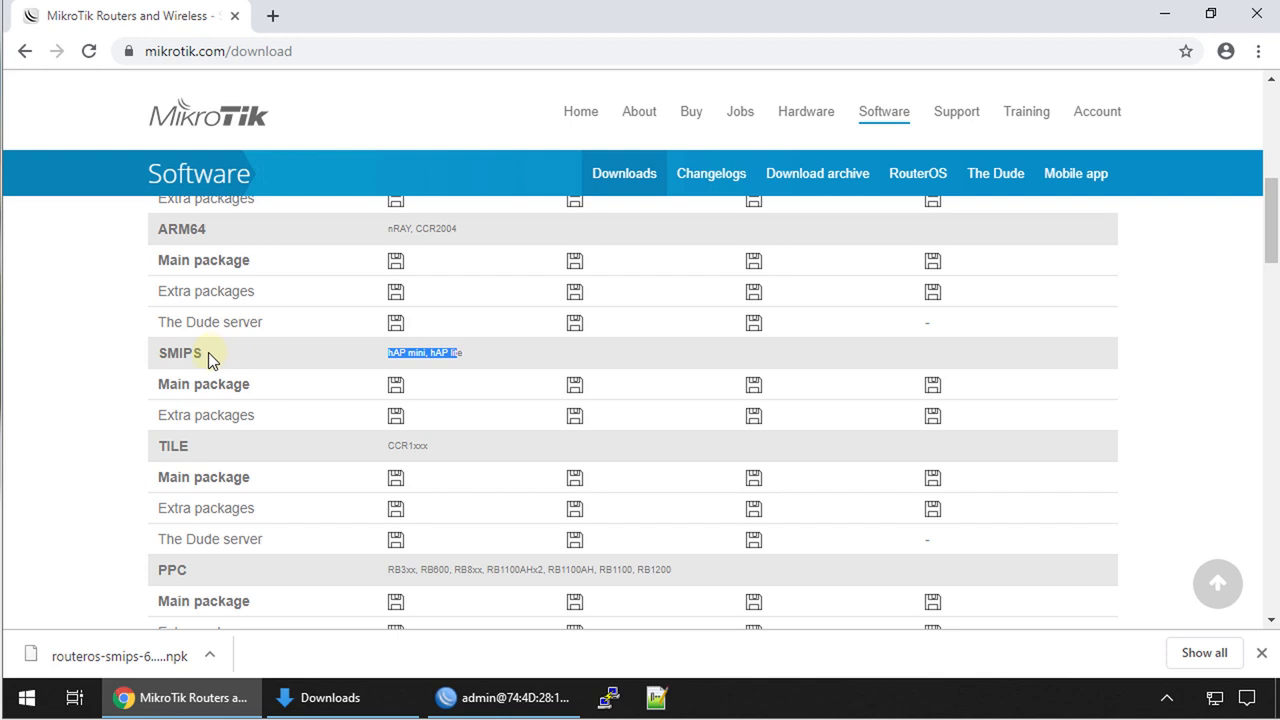
pyautogui.moveTo(817, 173)
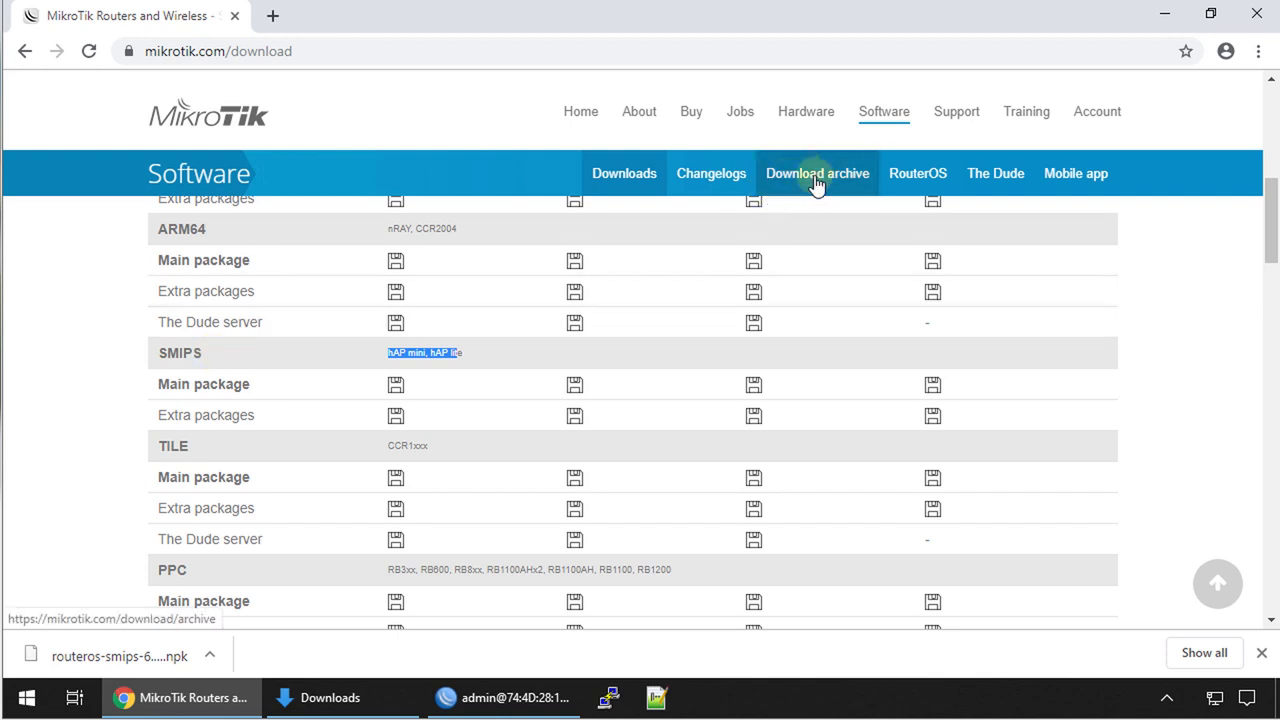
# Open the older RouterOS releases archive and expand the Release 6.46.7 files
pyautogui.click(817, 173)
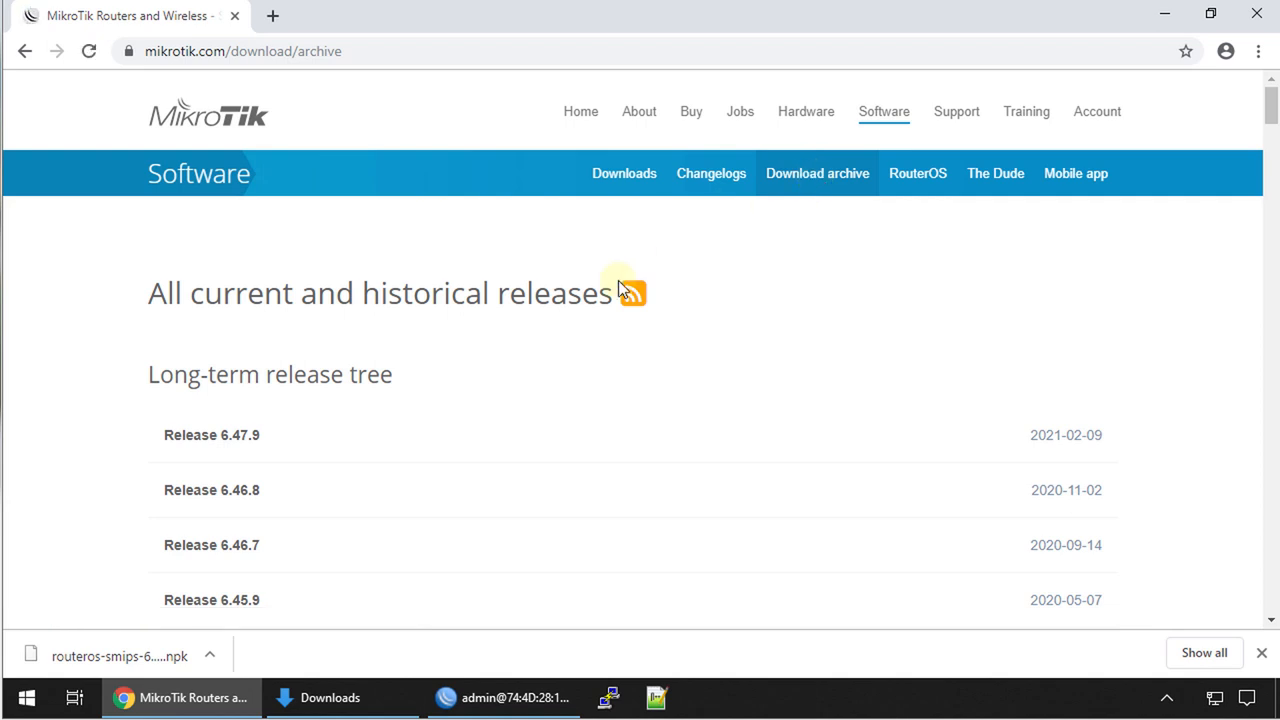
pyautogui.scroll(-3)
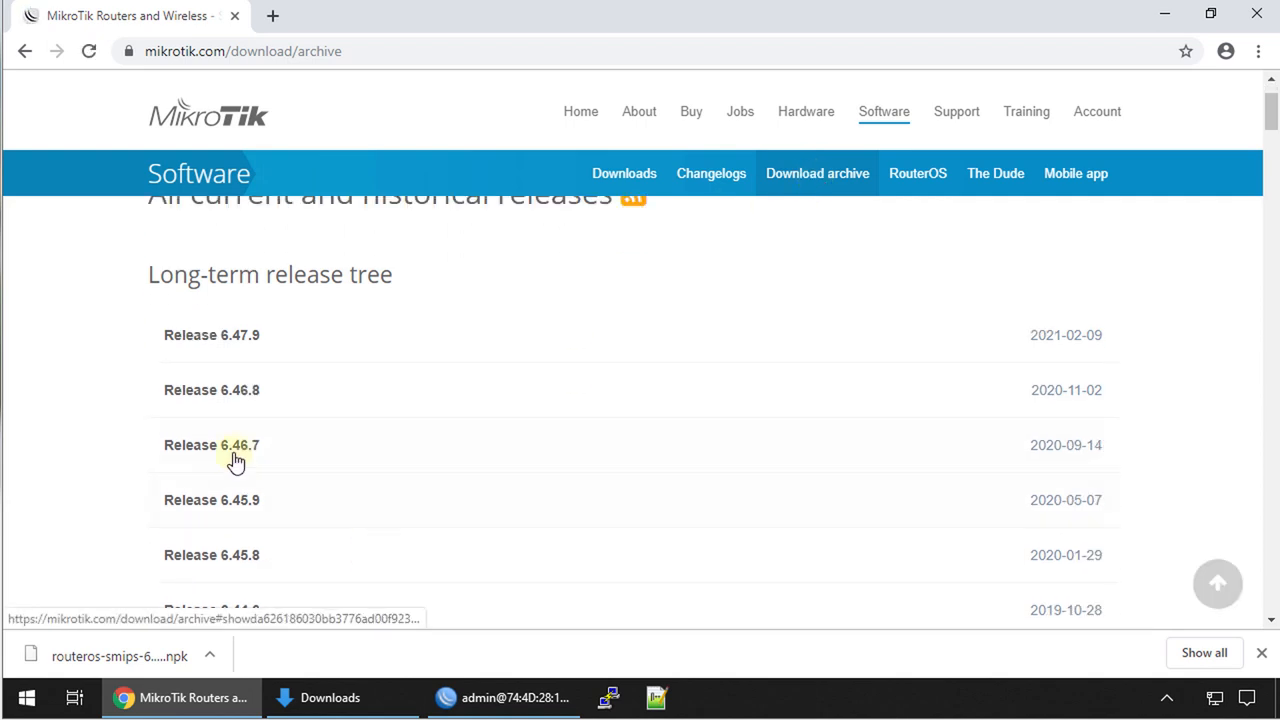
pyautogui.click(211, 445)
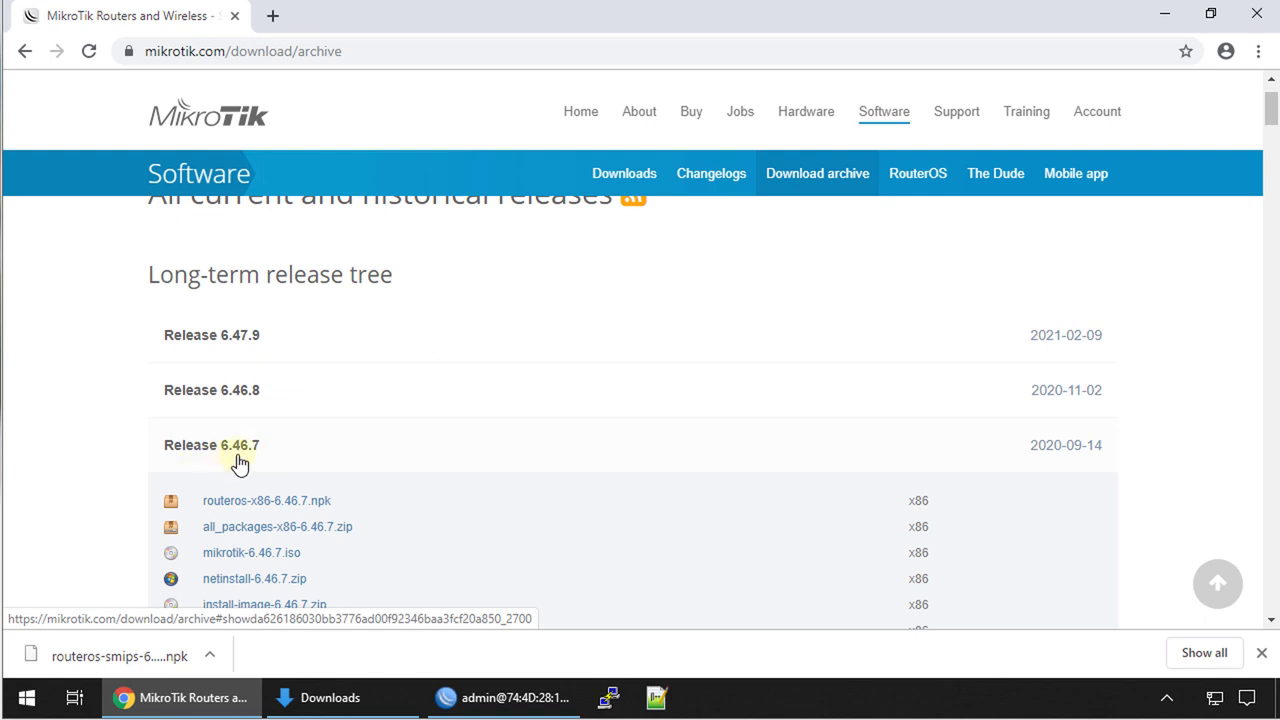
pyautogui.scroll(-3)
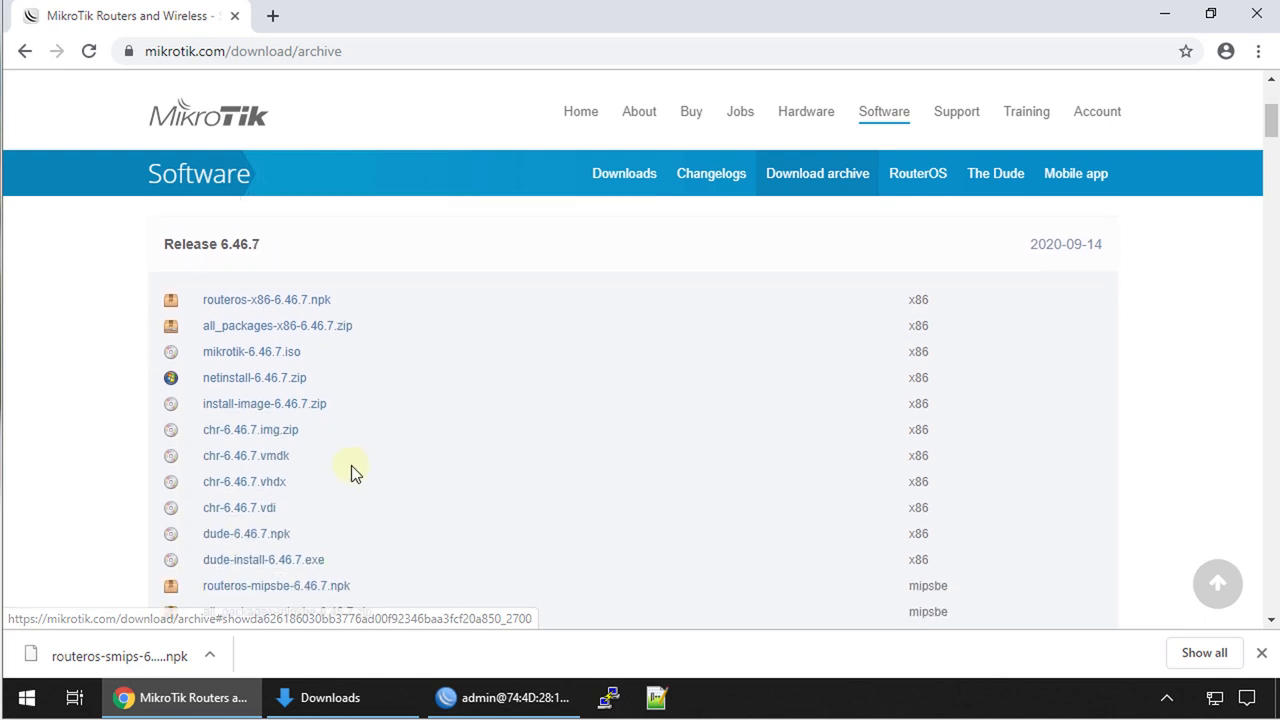
pyautogui.scroll(-3)
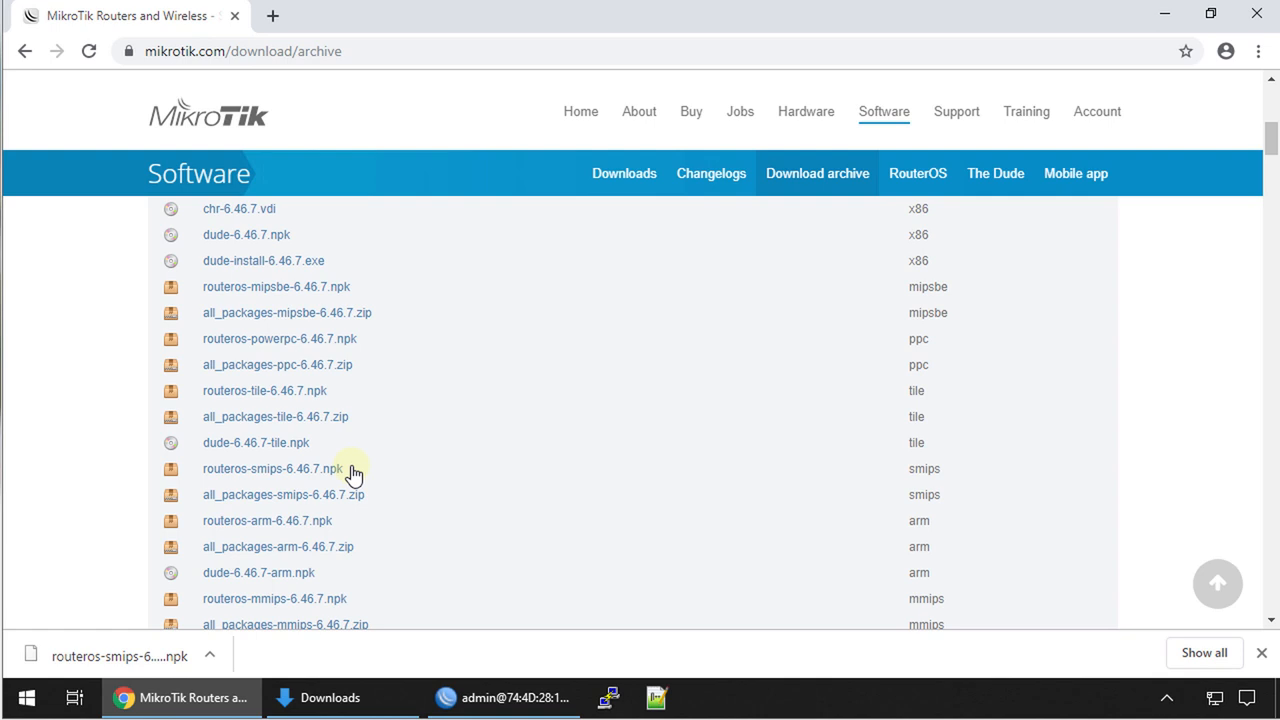
pyautogui.scroll(-3)
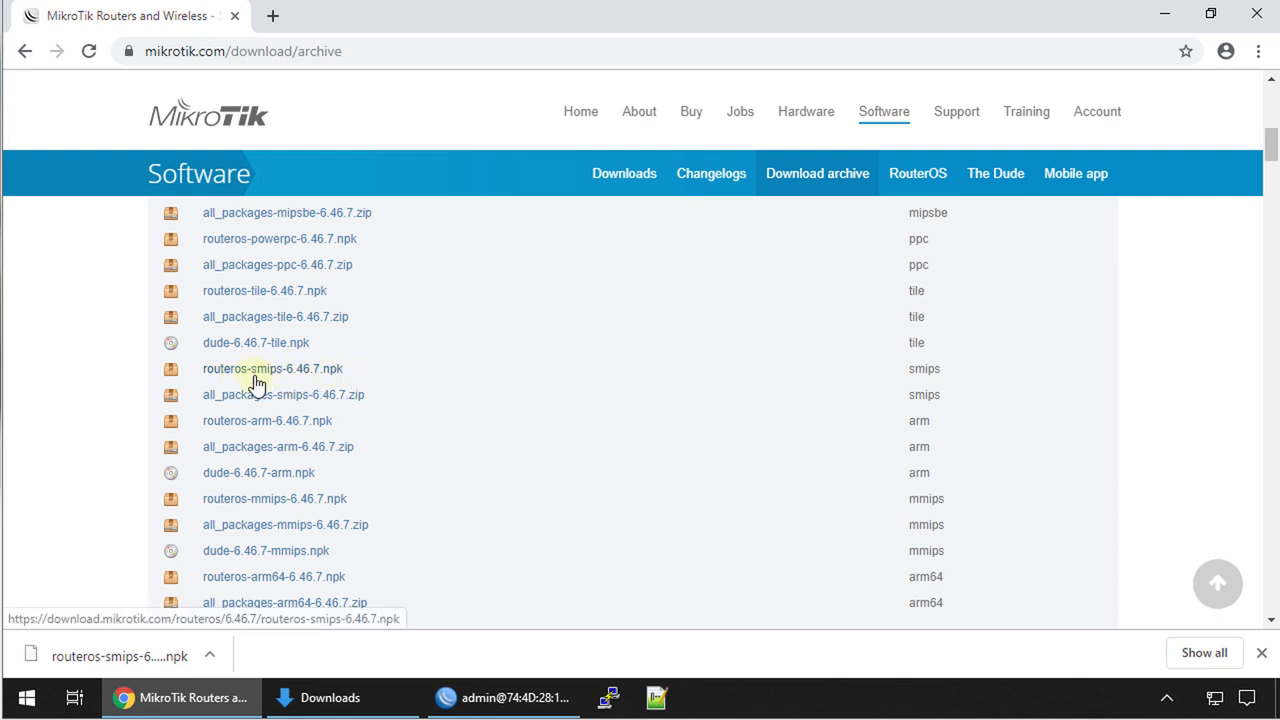
pyautogui.moveTo(293, 384)
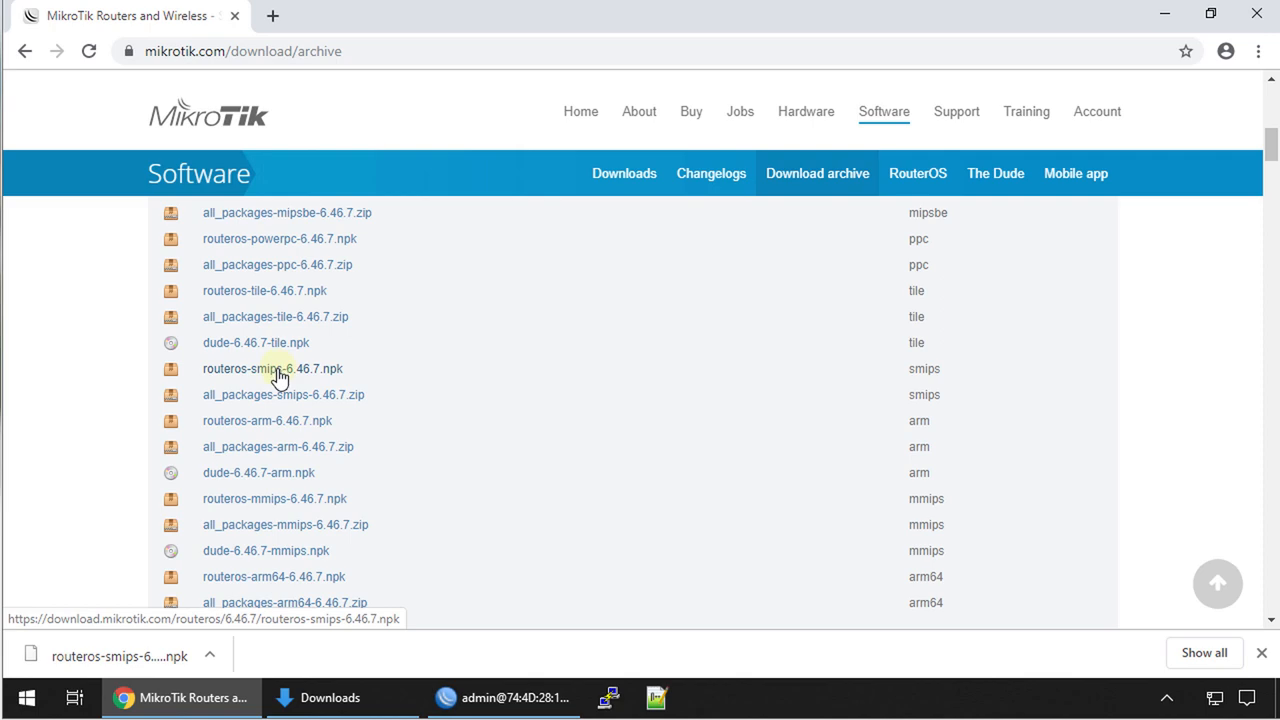
# Download routeros-smips-6.46.7.npk and restore the WinBox session window
pyautogui.click(273, 368)
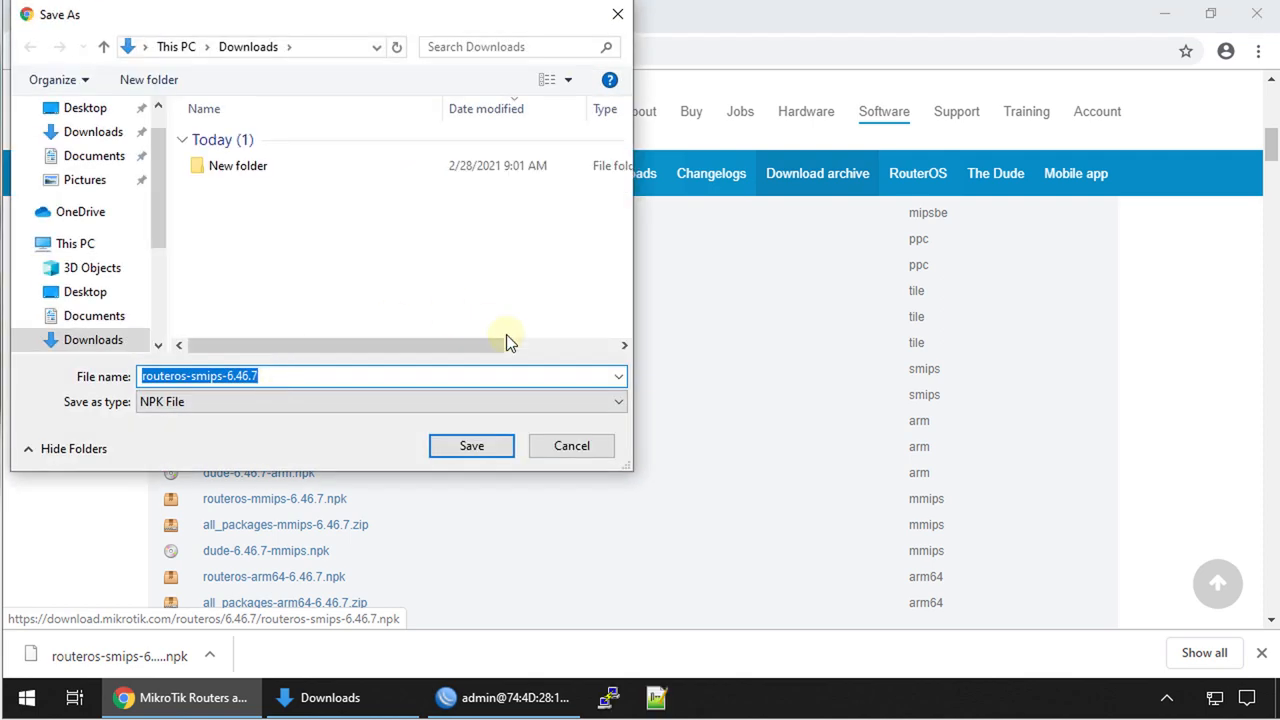
pyautogui.click(471, 445)
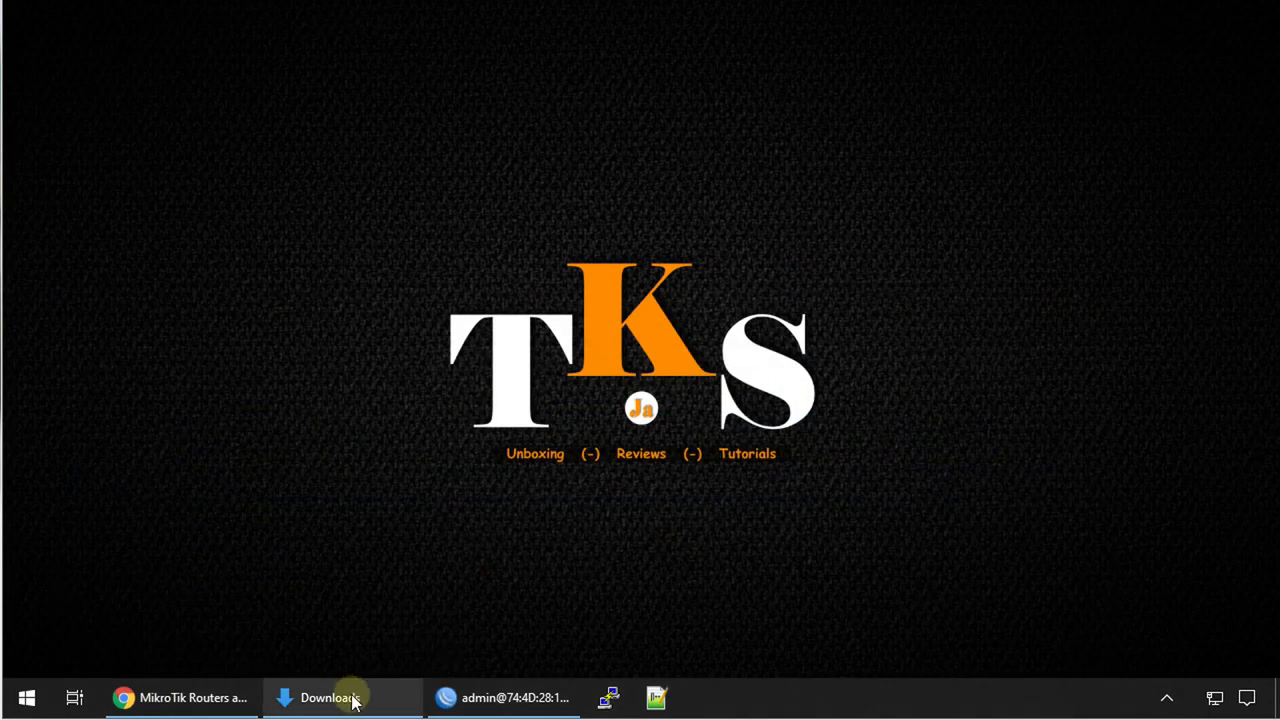
pyautogui.click(516, 697)
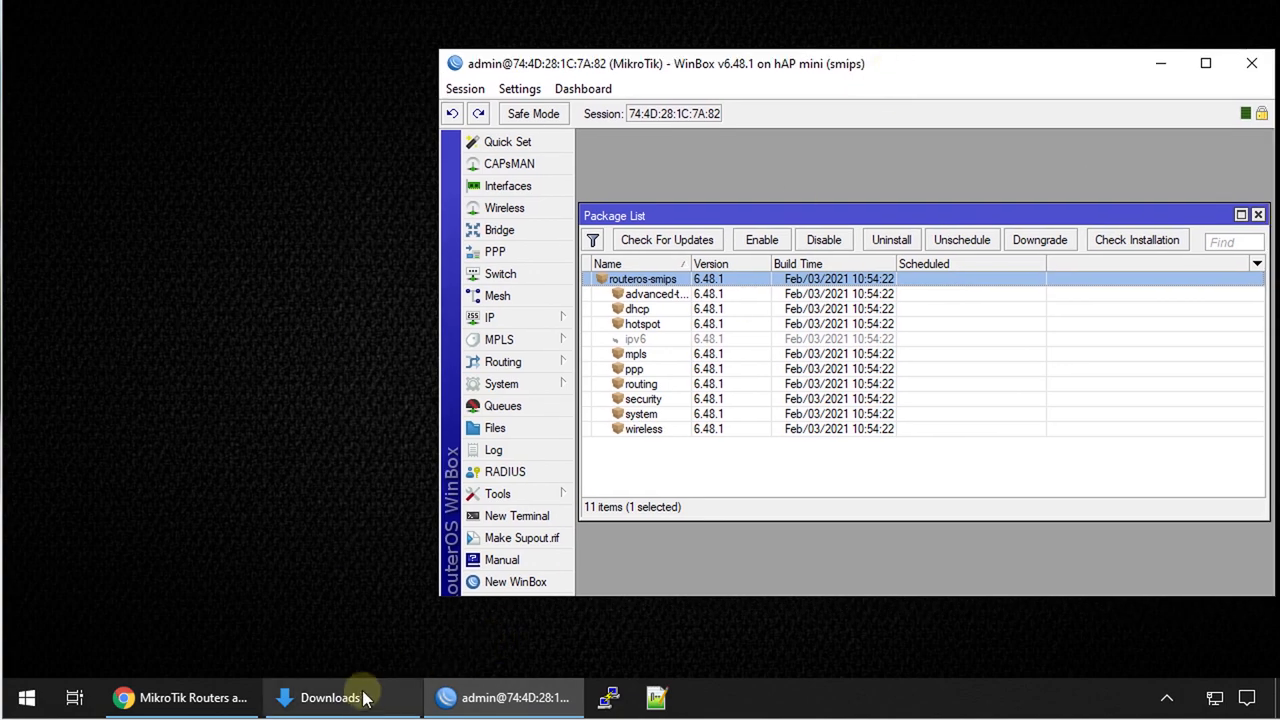
# Drag routeros-smips-6.46.7.npk from Downloads into WinBox's File List, then hide Explorer
pyautogui.click(330, 697)
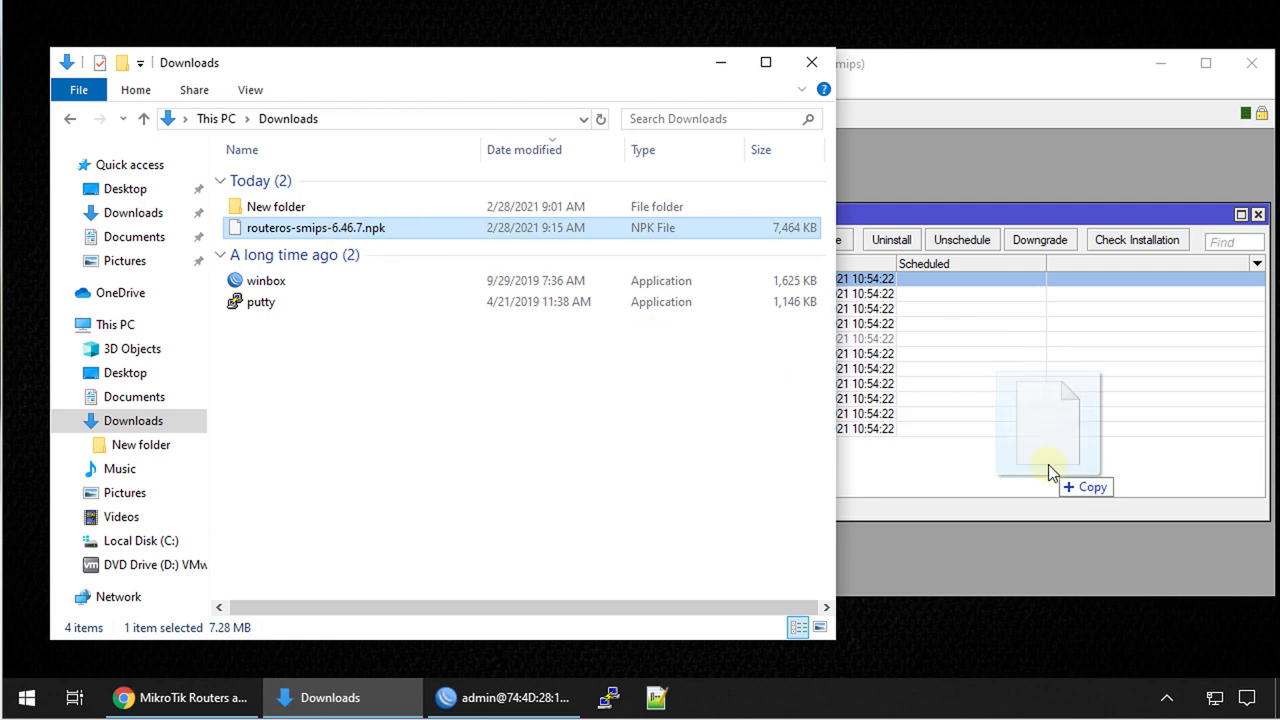
pyautogui.moveTo(1050, 470); pyautogui.dragTo(1015, 570)
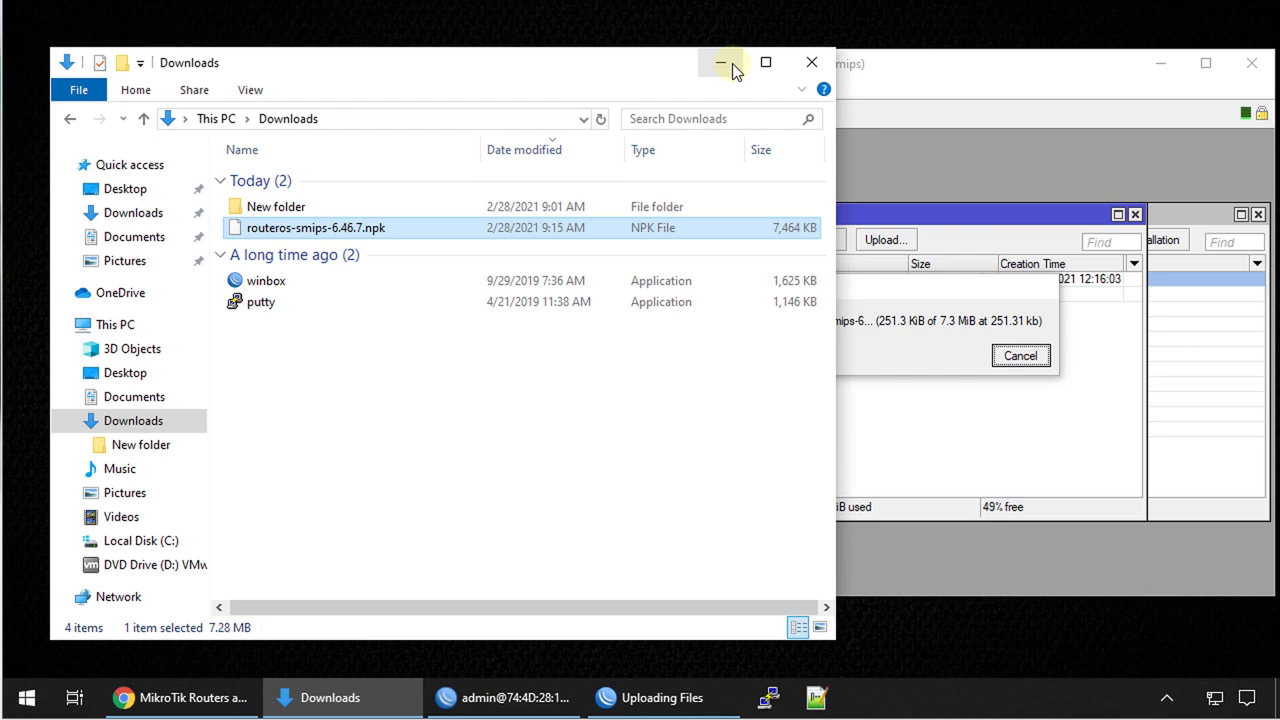
pyautogui.click(719, 62)
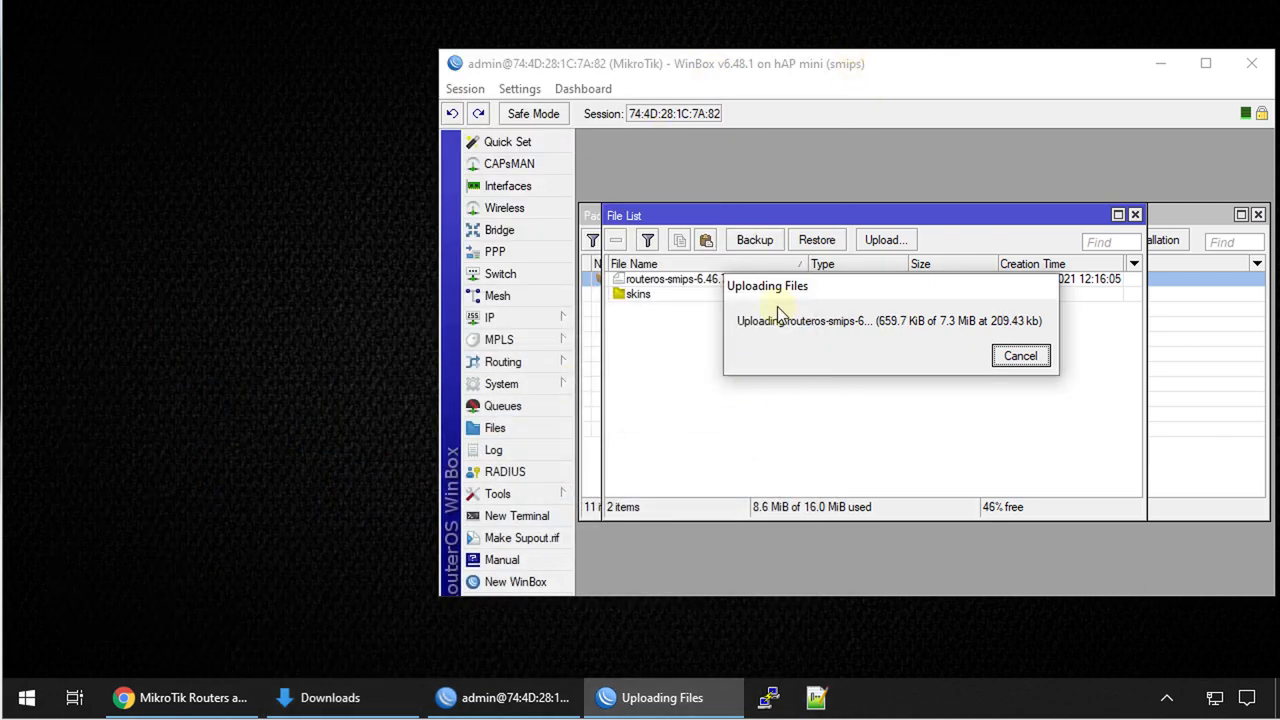
pyautogui.moveTo(790, 383)
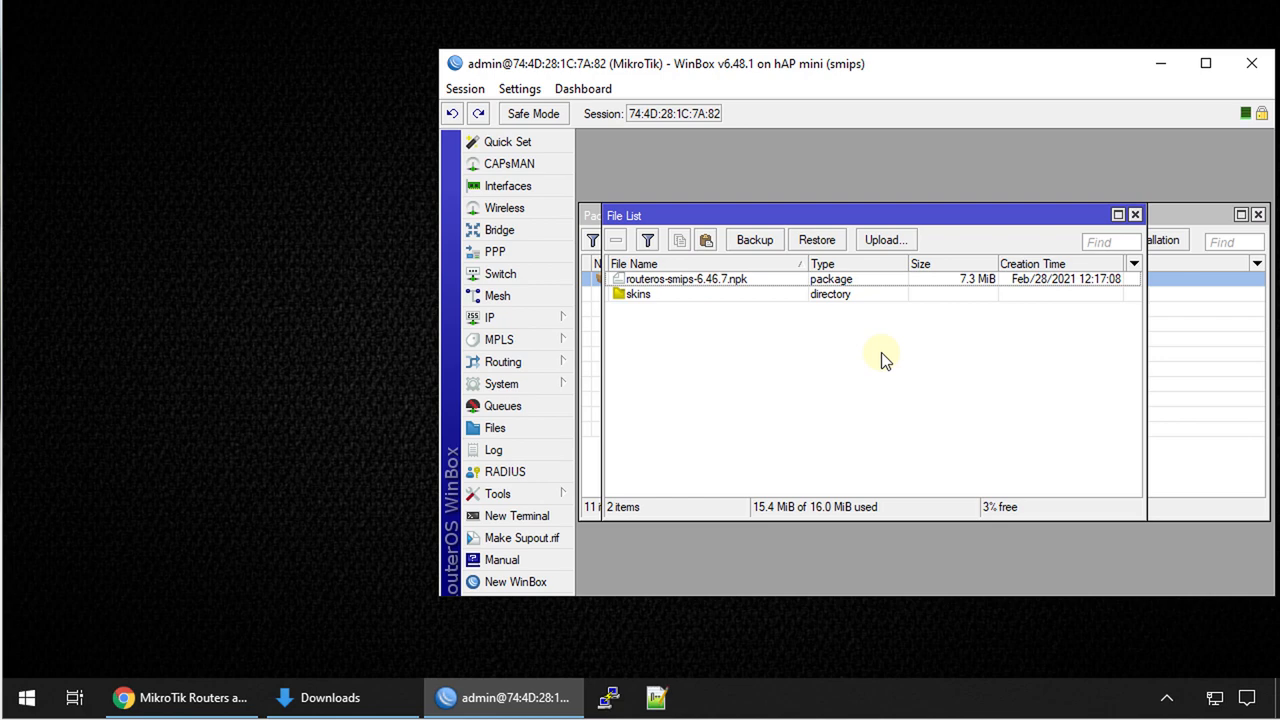
pyautogui.moveTo(605, 385)
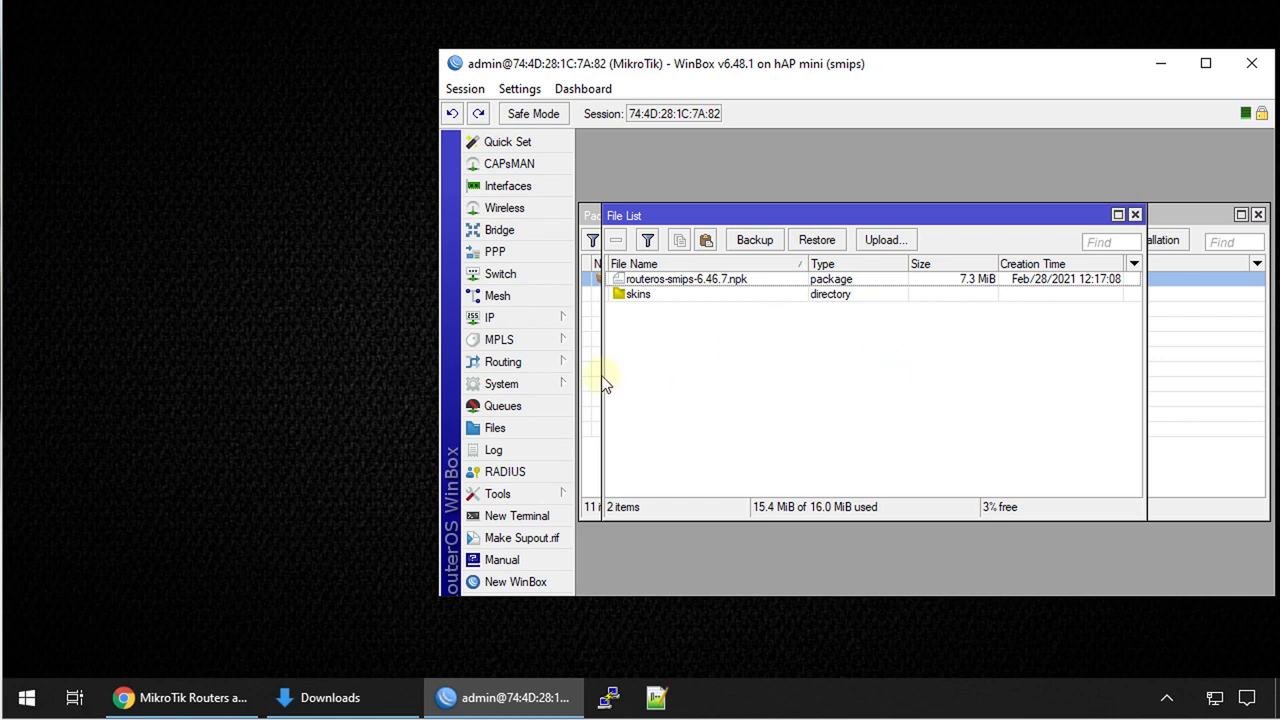
# Downgrade the packages from System > Packages and confirm the router reboot
pyautogui.click(502, 383)
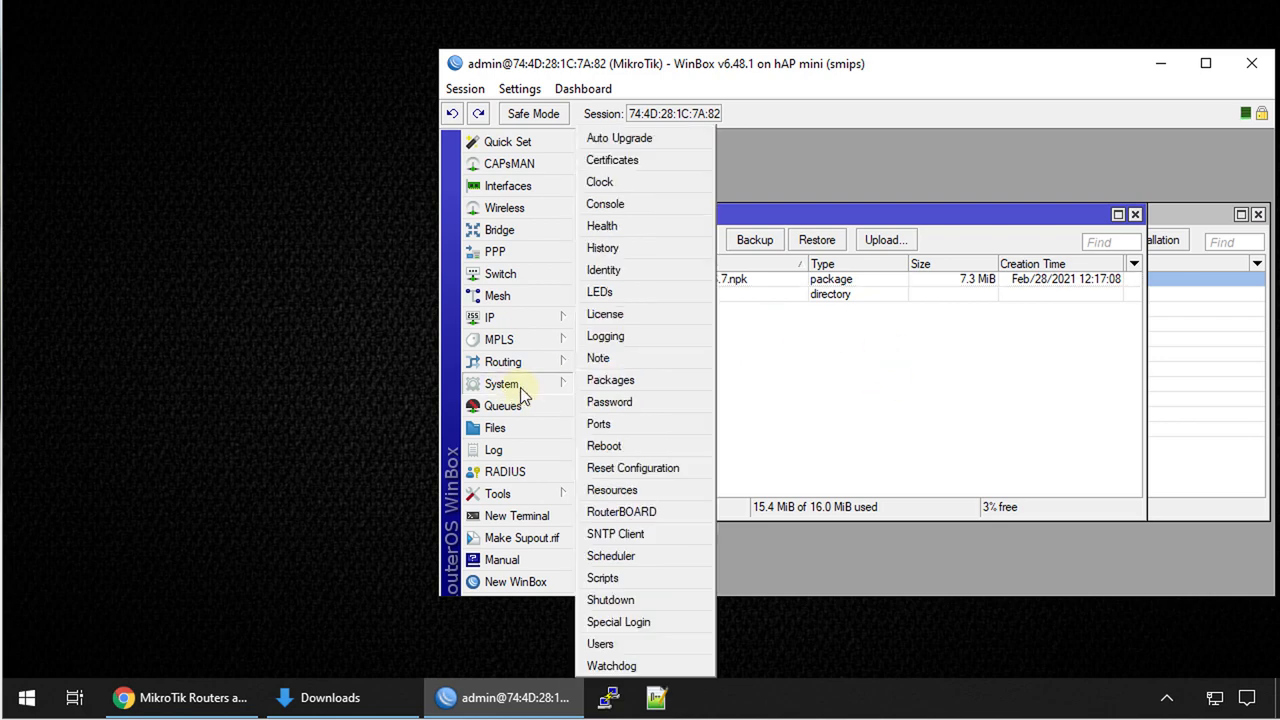
pyautogui.click(610, 379)
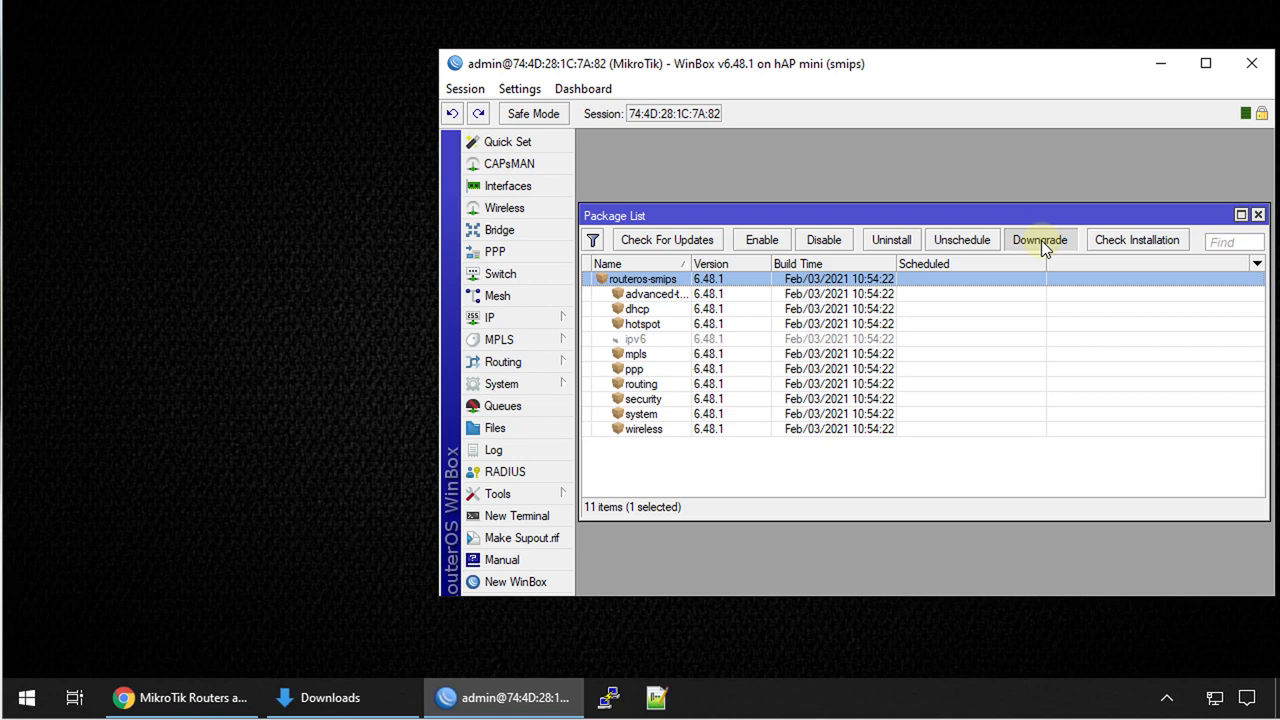
pyautogui.click(1040, 239)
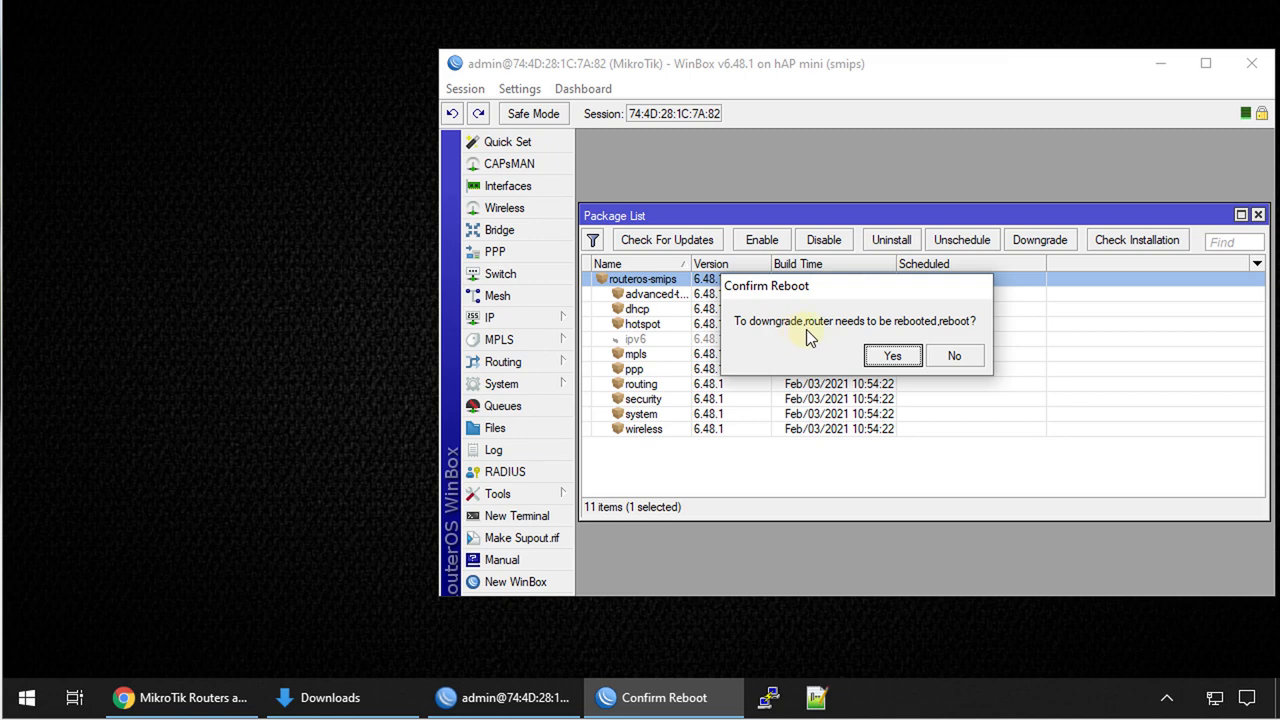
pyautogui.moveTo(948, 333)
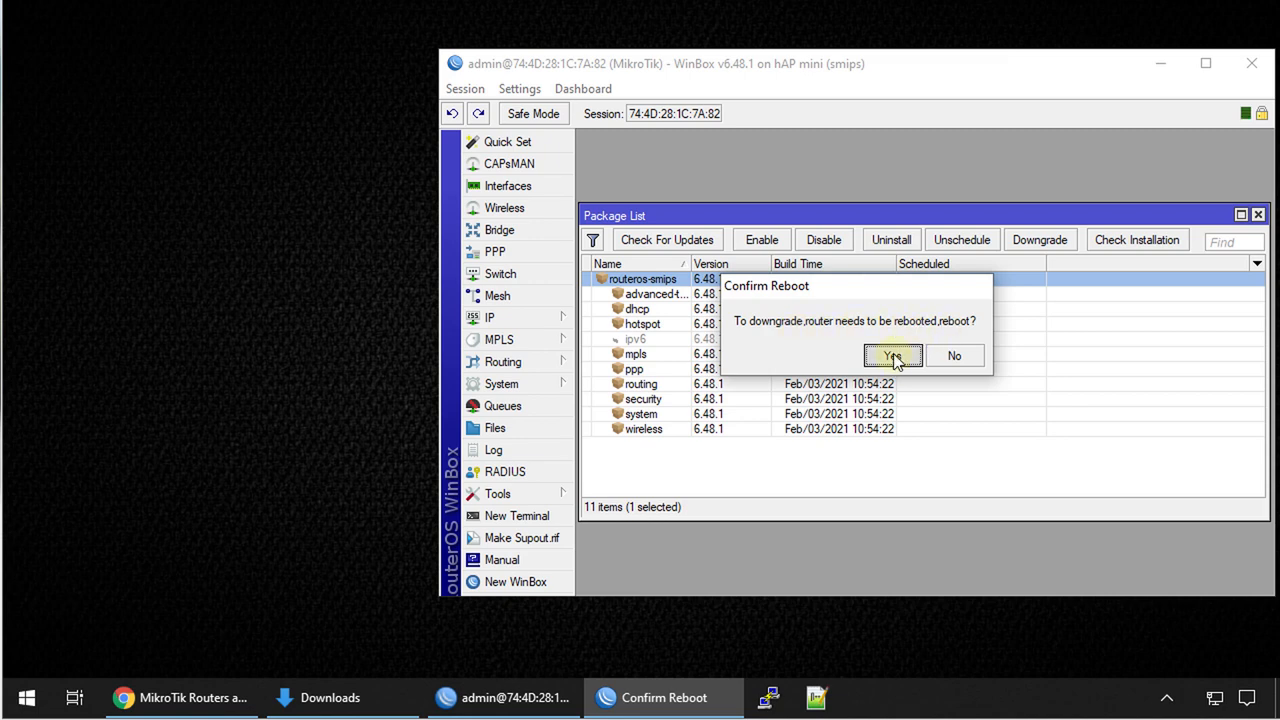
pyautogui.click(891, 356)
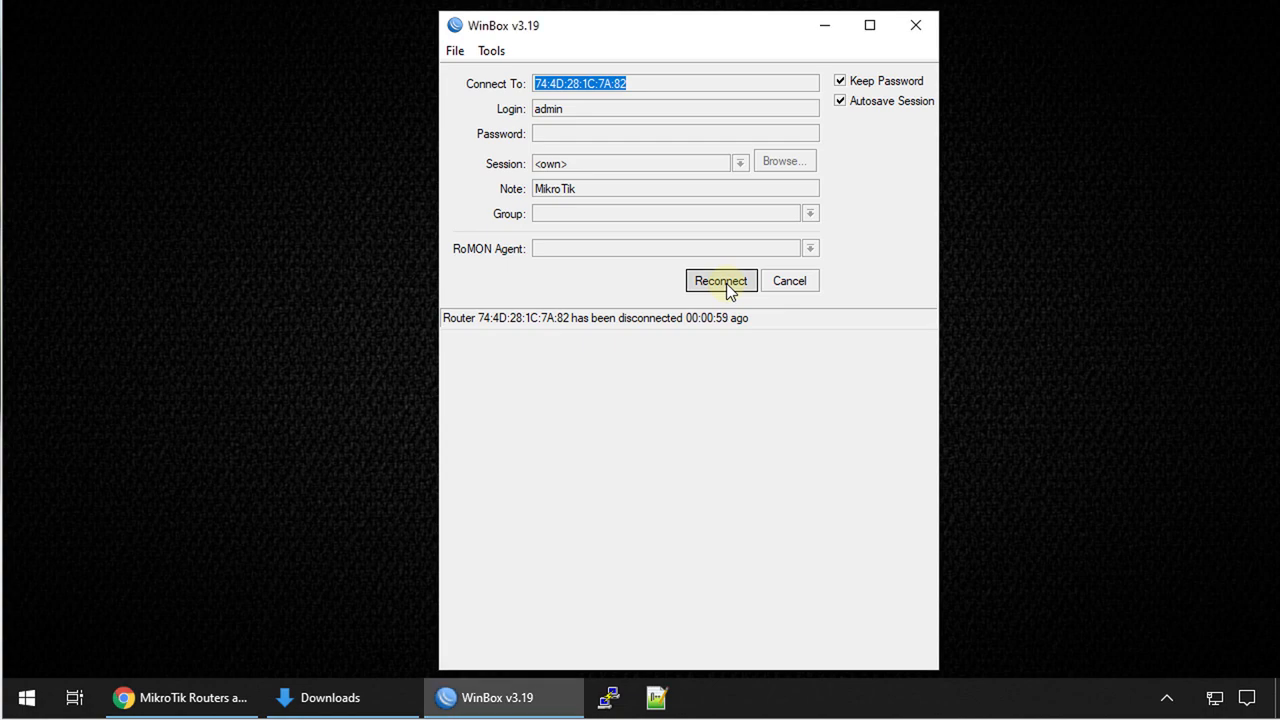
# Reconnect WinBox to the rebooted hAP mini
pyautogui.click(720, 280)
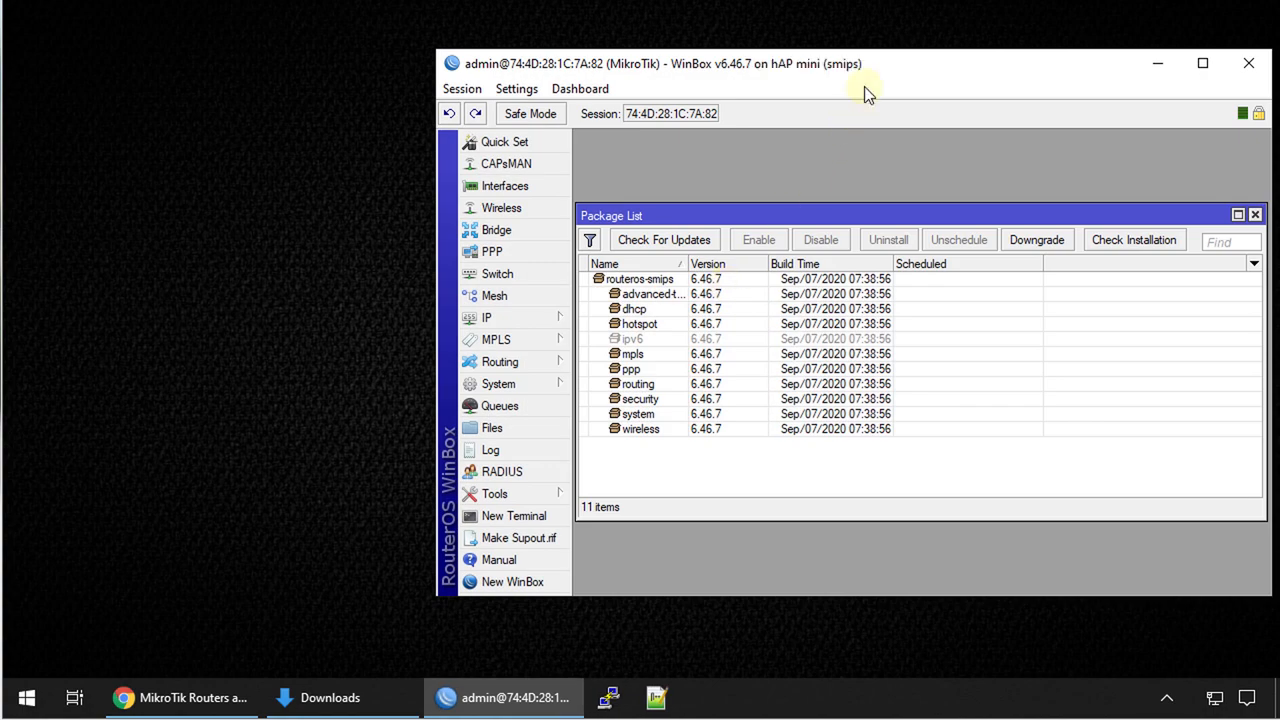
pyautogui.moveTo(730, 315)
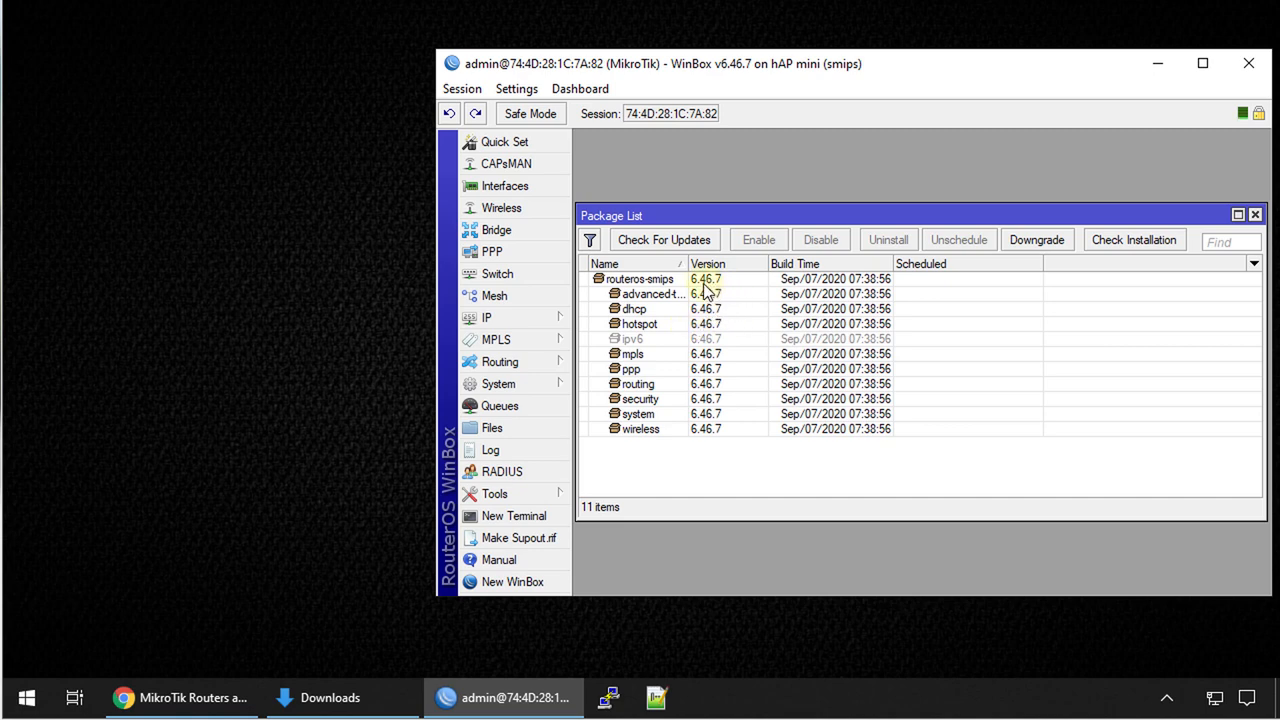
pyautogui.moveTo(512, 582)
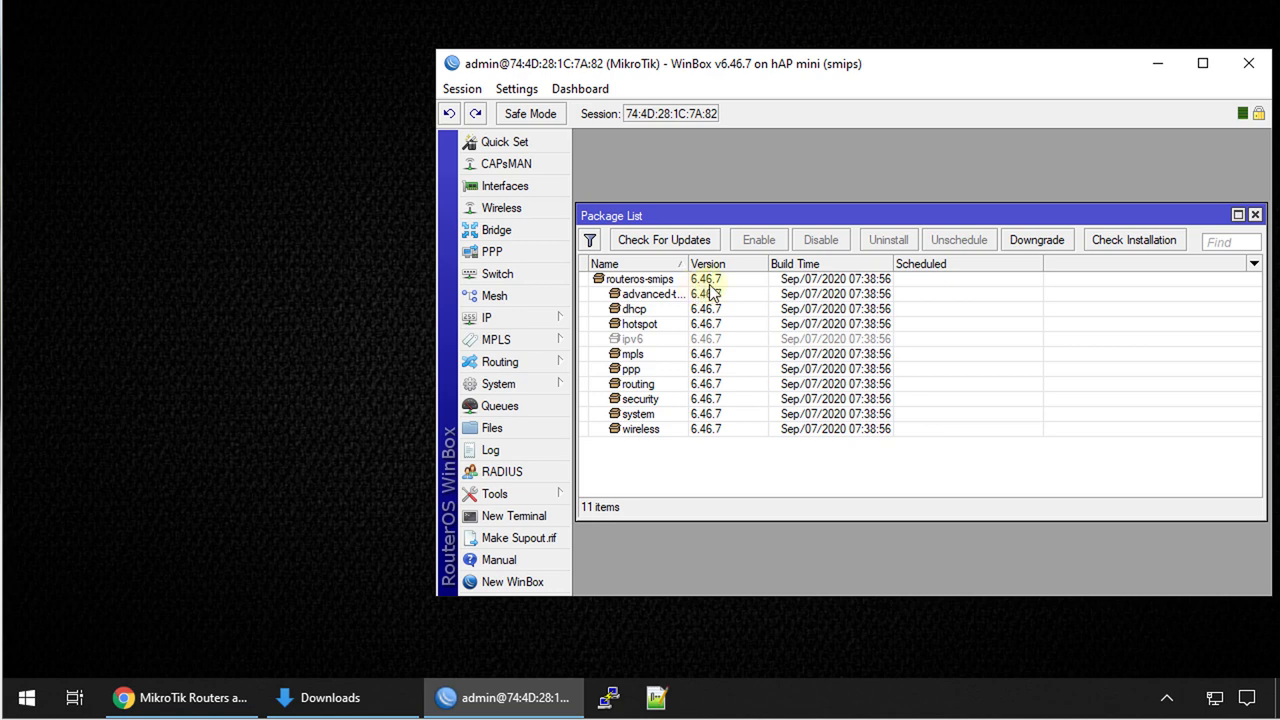
pyautogui.moveTo(703, 441)
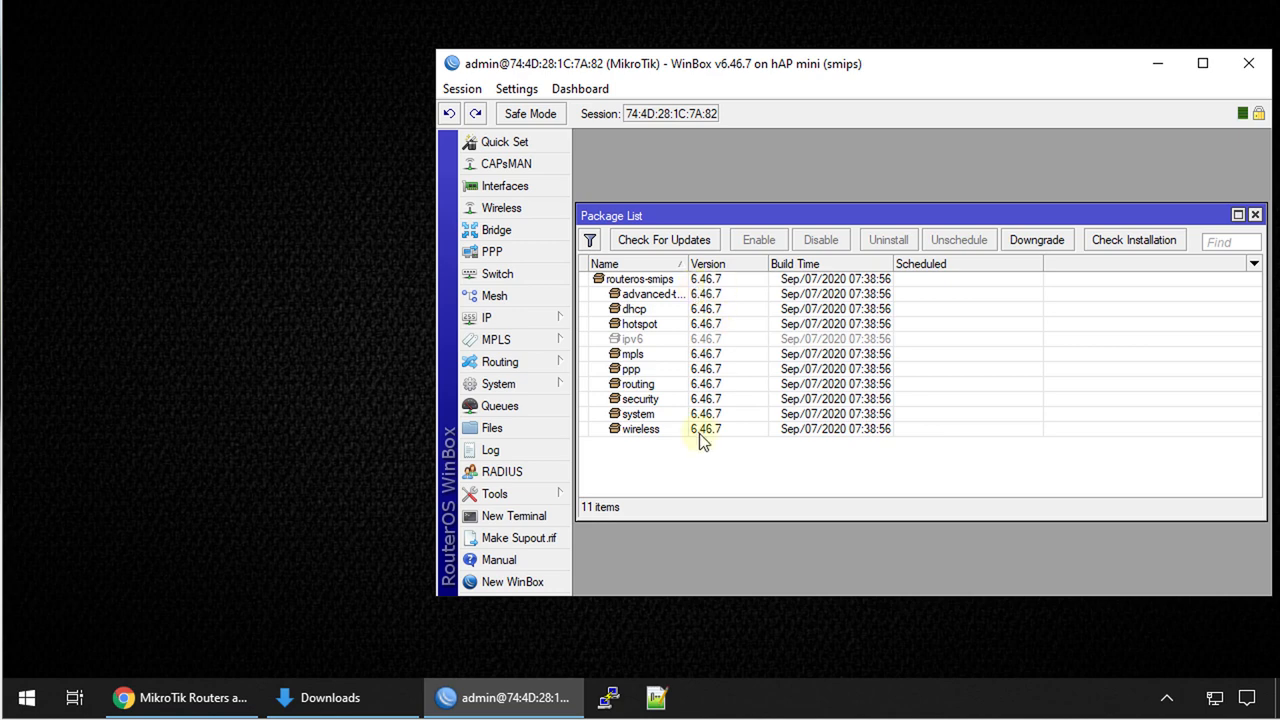
pyautogui.moveTo(675, 385)
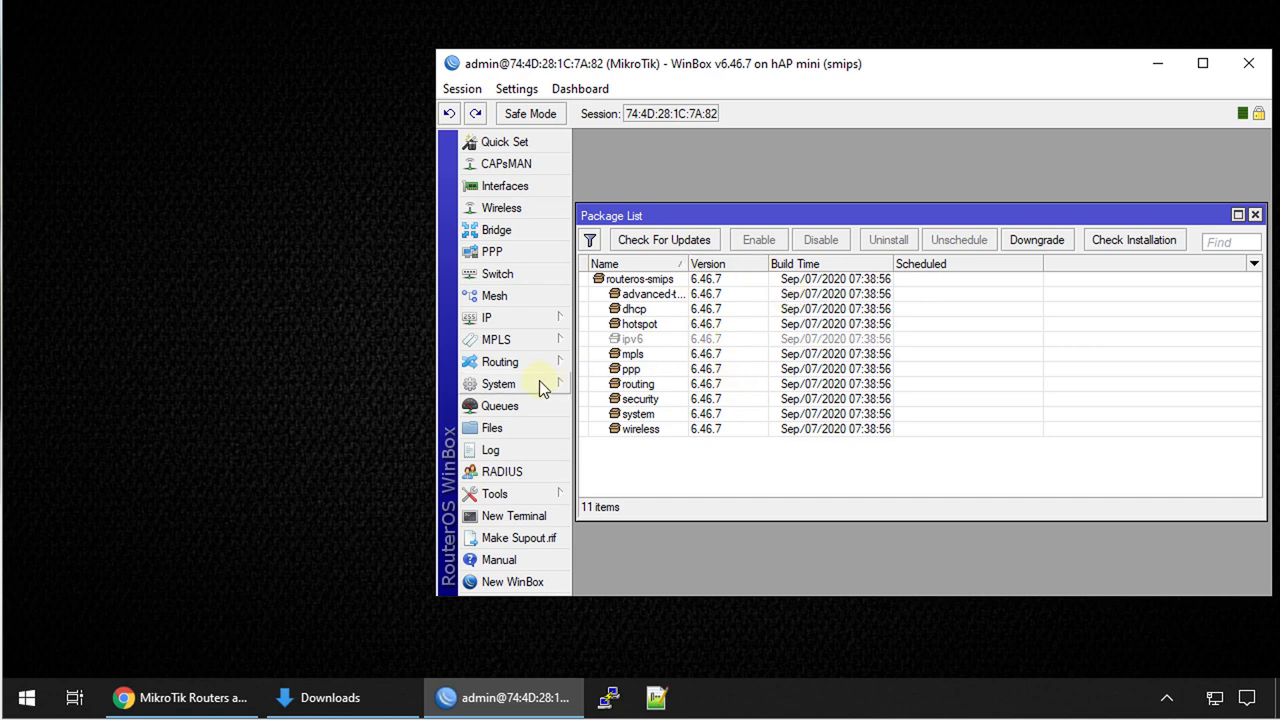
# Upgrade the RouterBOARD firmware to 6.46.7 from System > Routerboard and confirm
pyautogui.click(498, 383)
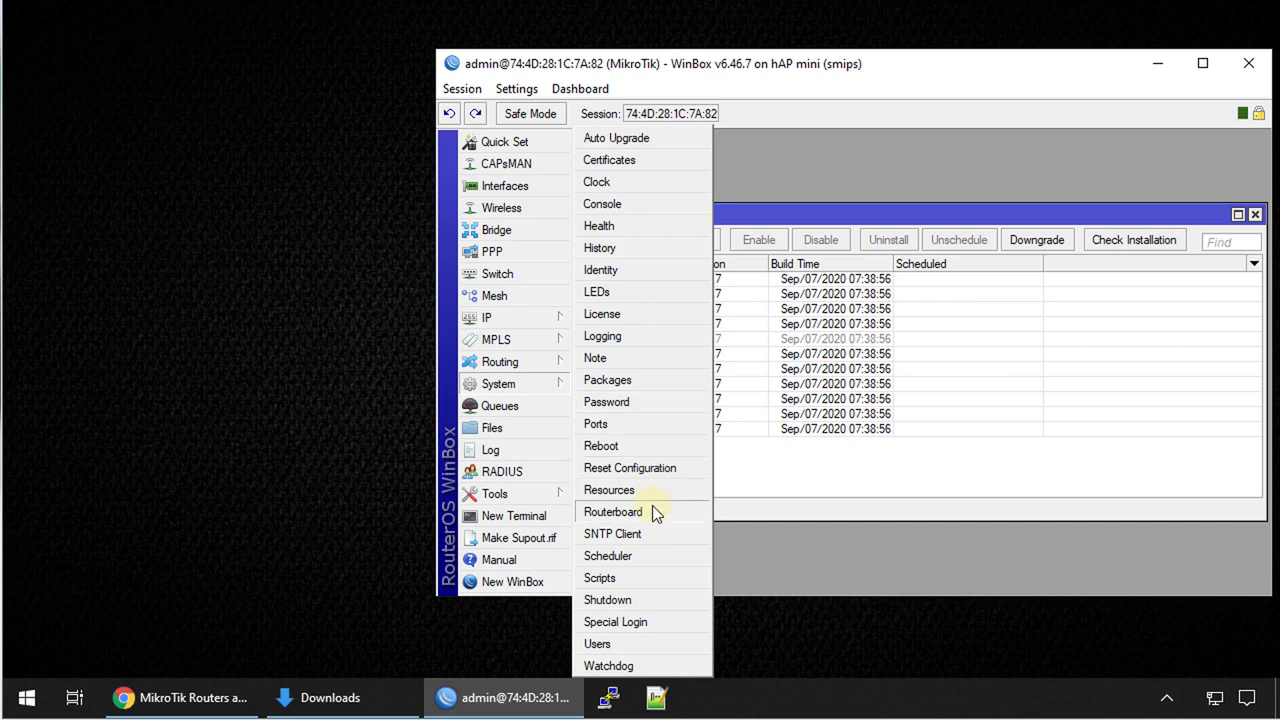
pyautogui.moveTo(655, 515)
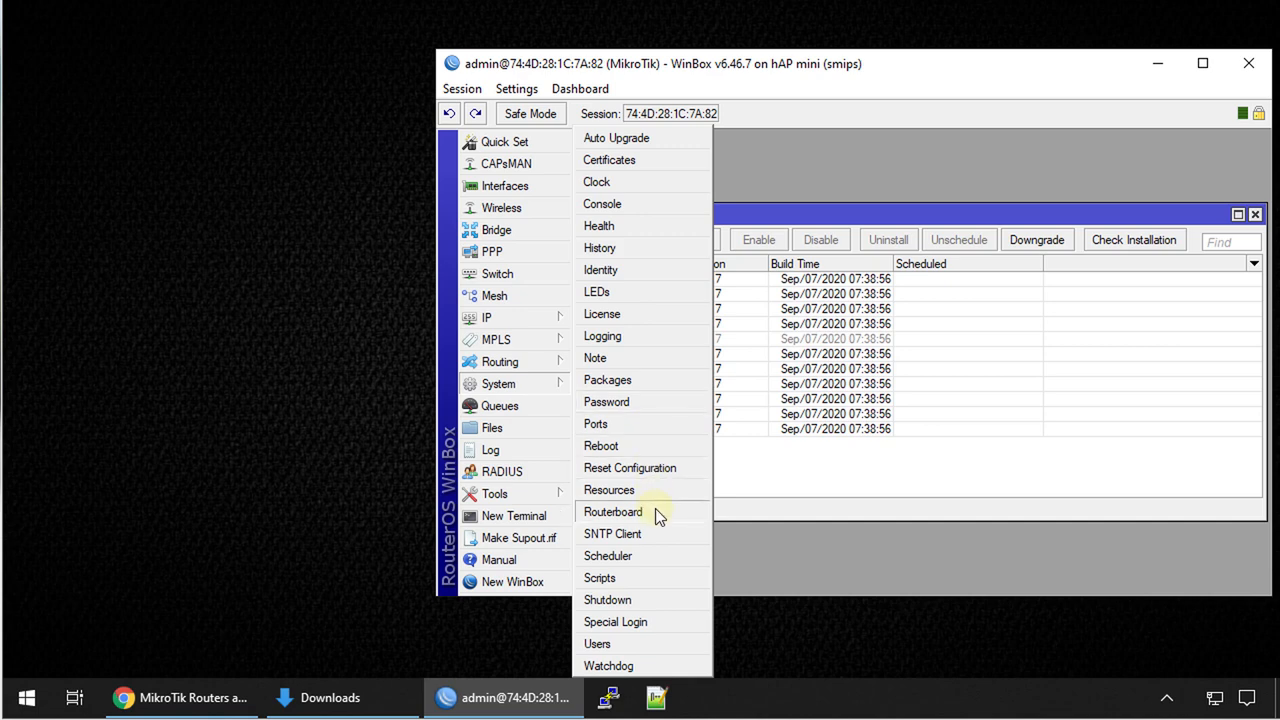
pyautogui.click(613, 512)
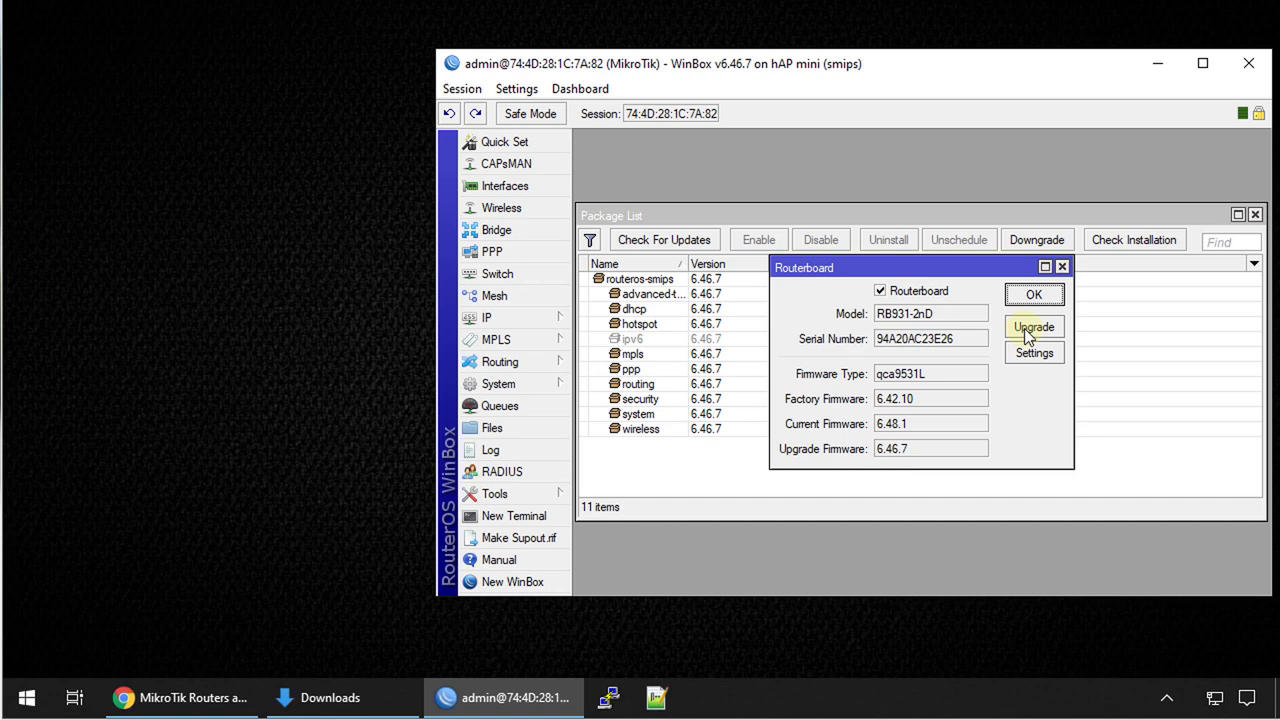
pyautogui.click(1033, 327)
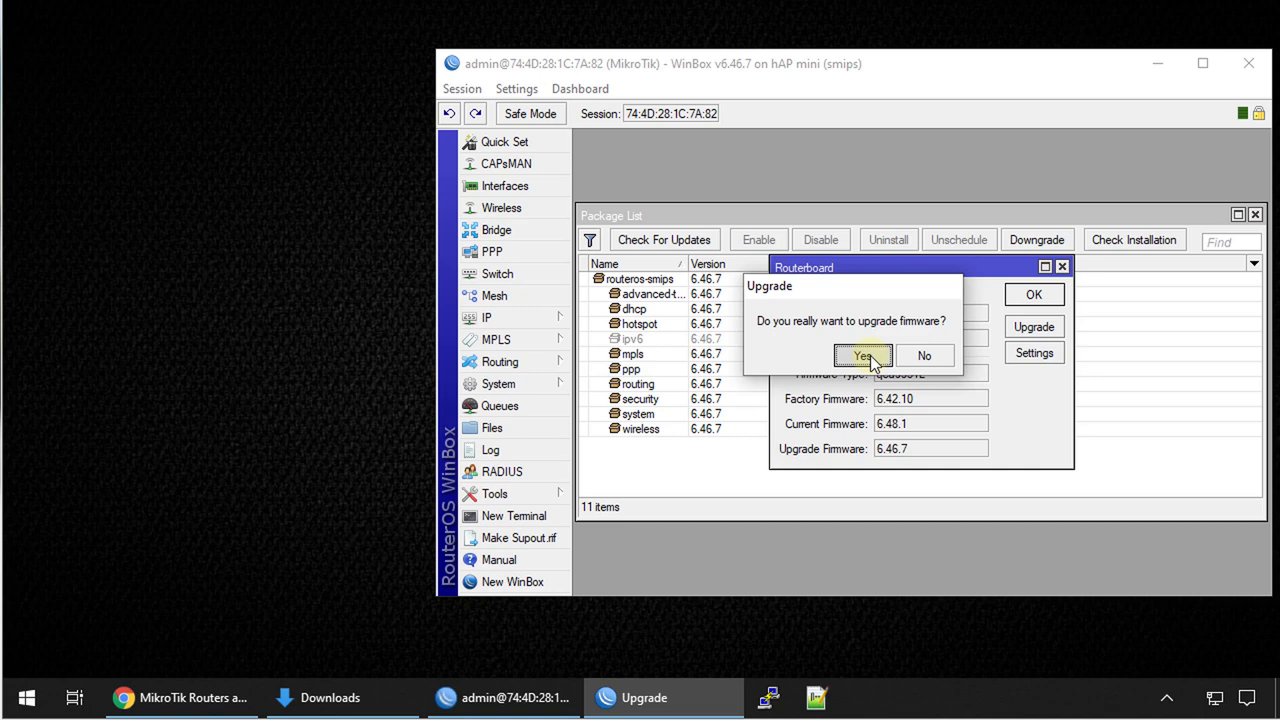
pyautogui.click(861, 355)
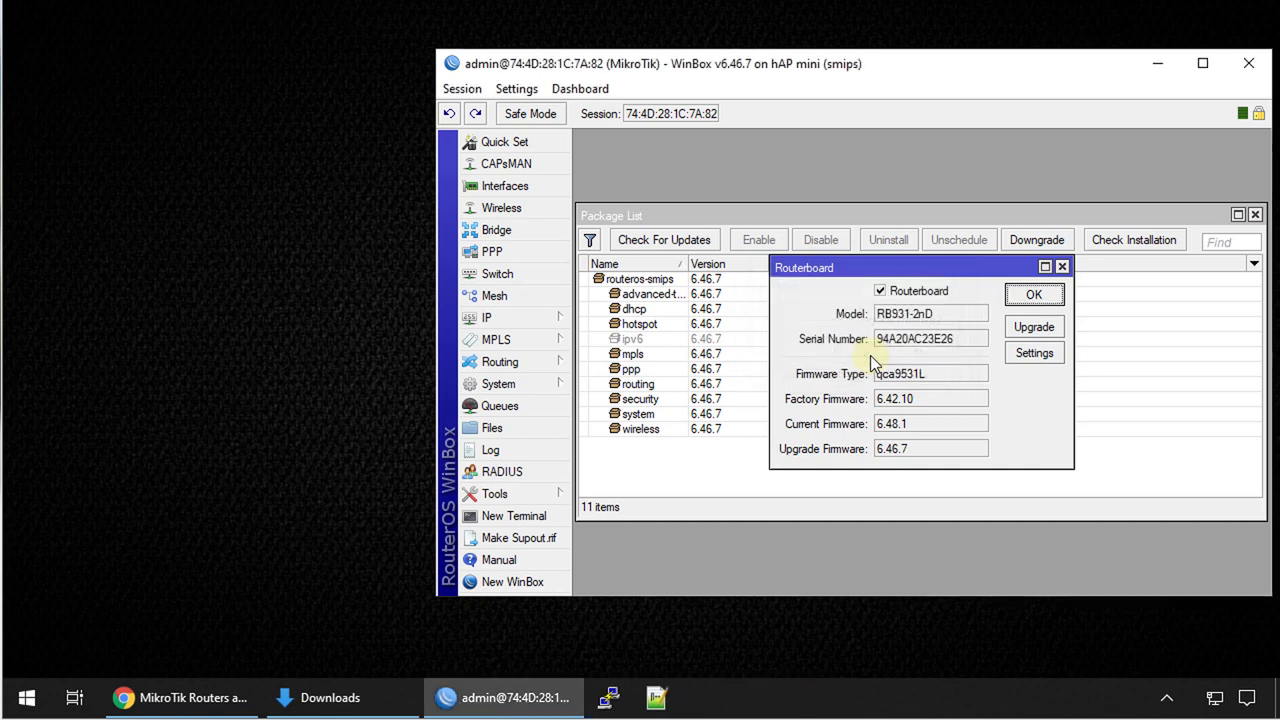
pyautogui.click(1034, 326)
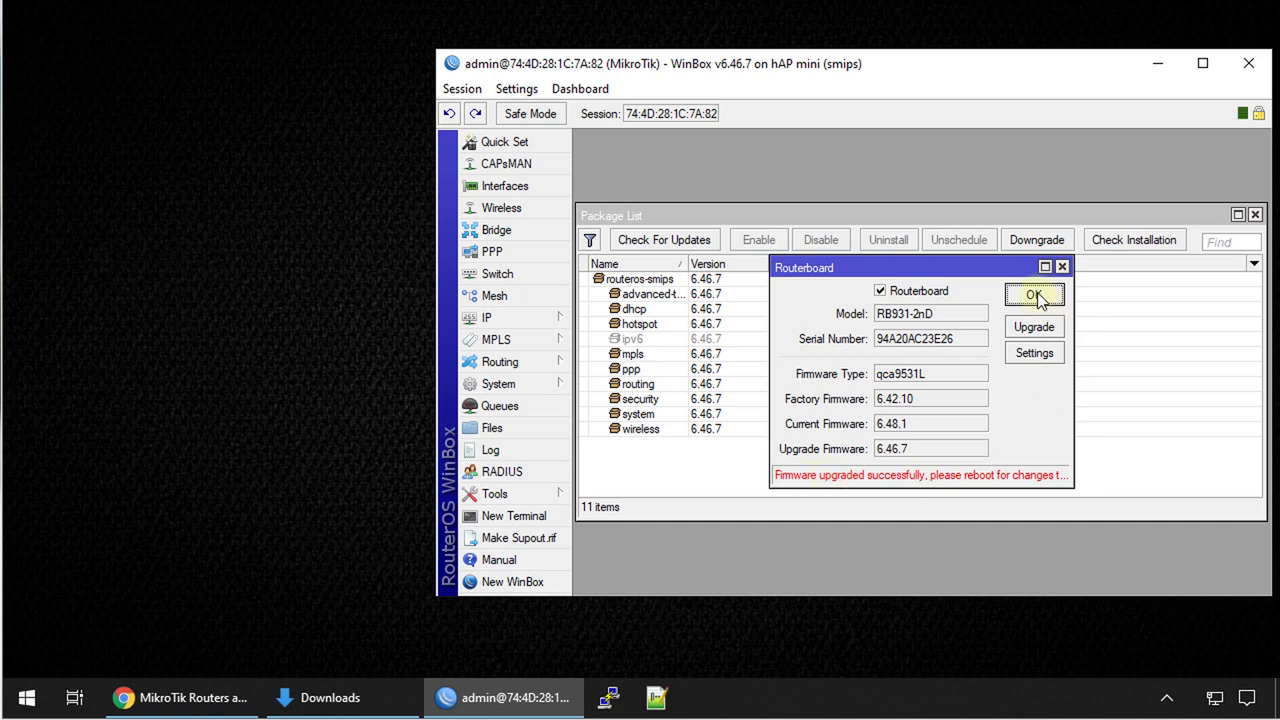
pyautogui.moveTo(500, 384)
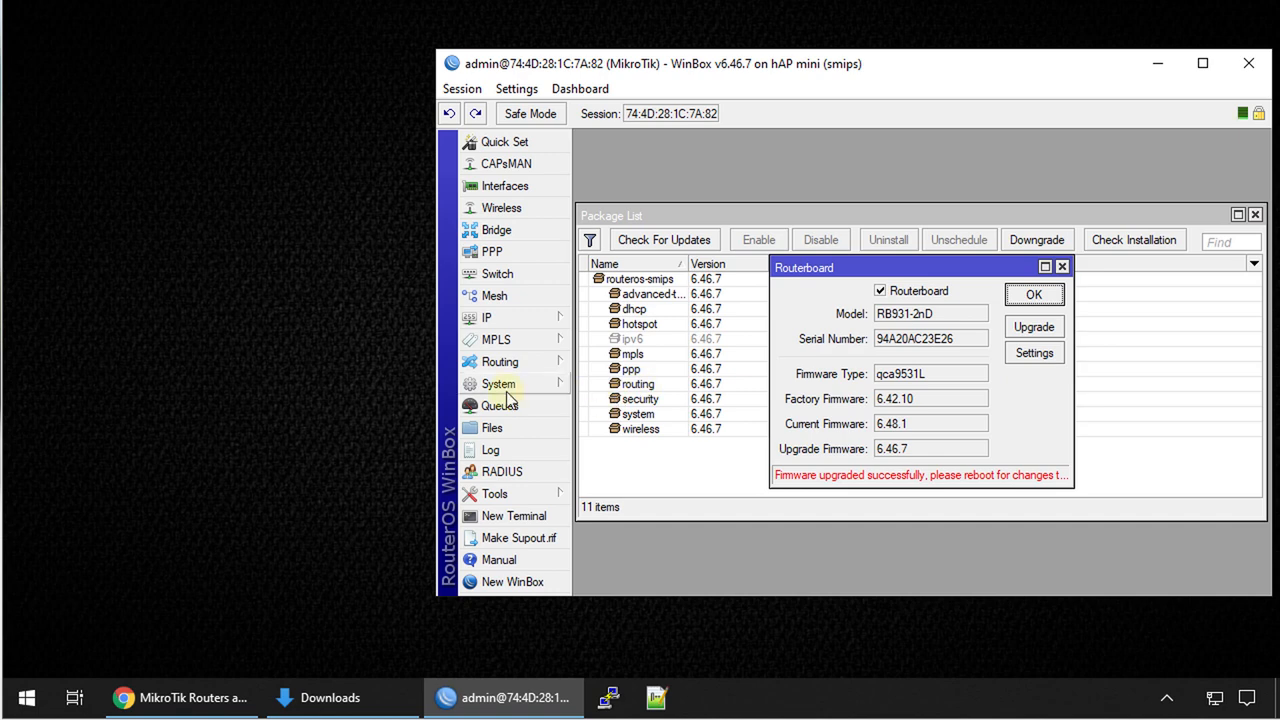
# Reboot the router from System > Reboot, confirming with Yes
pyautogui.click(498, 383)
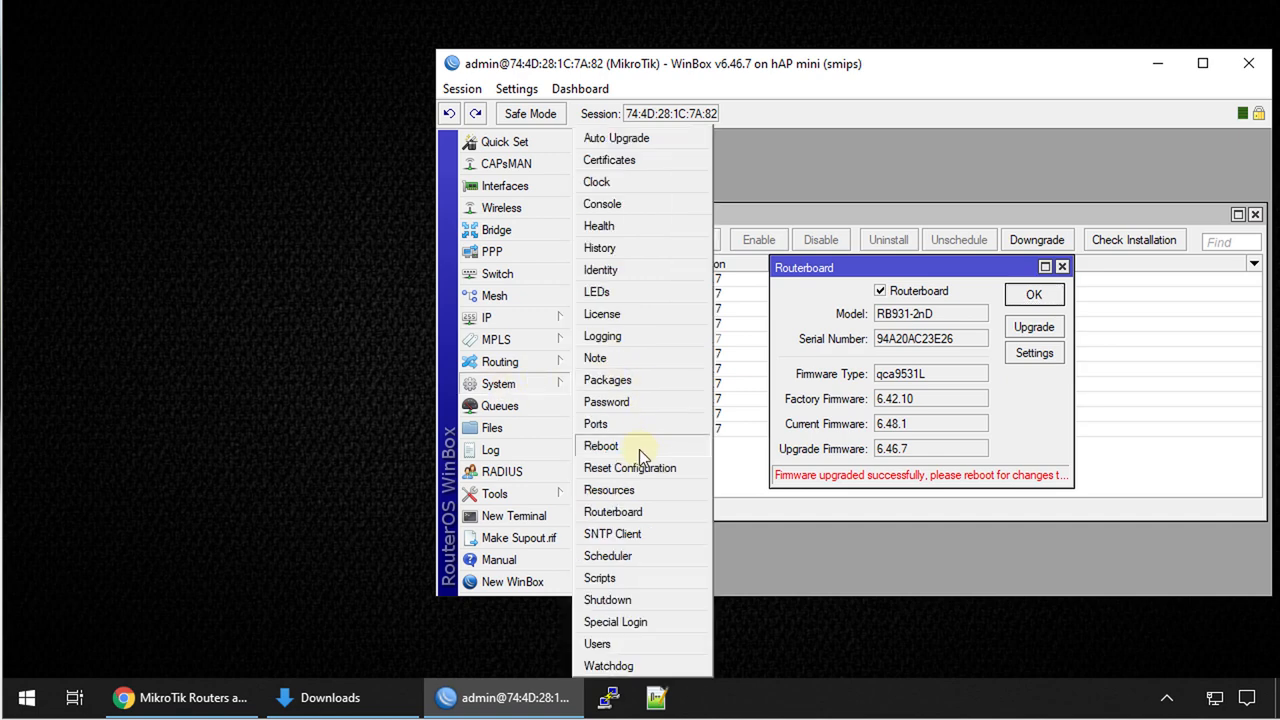
pyautogui.click(601, 445)
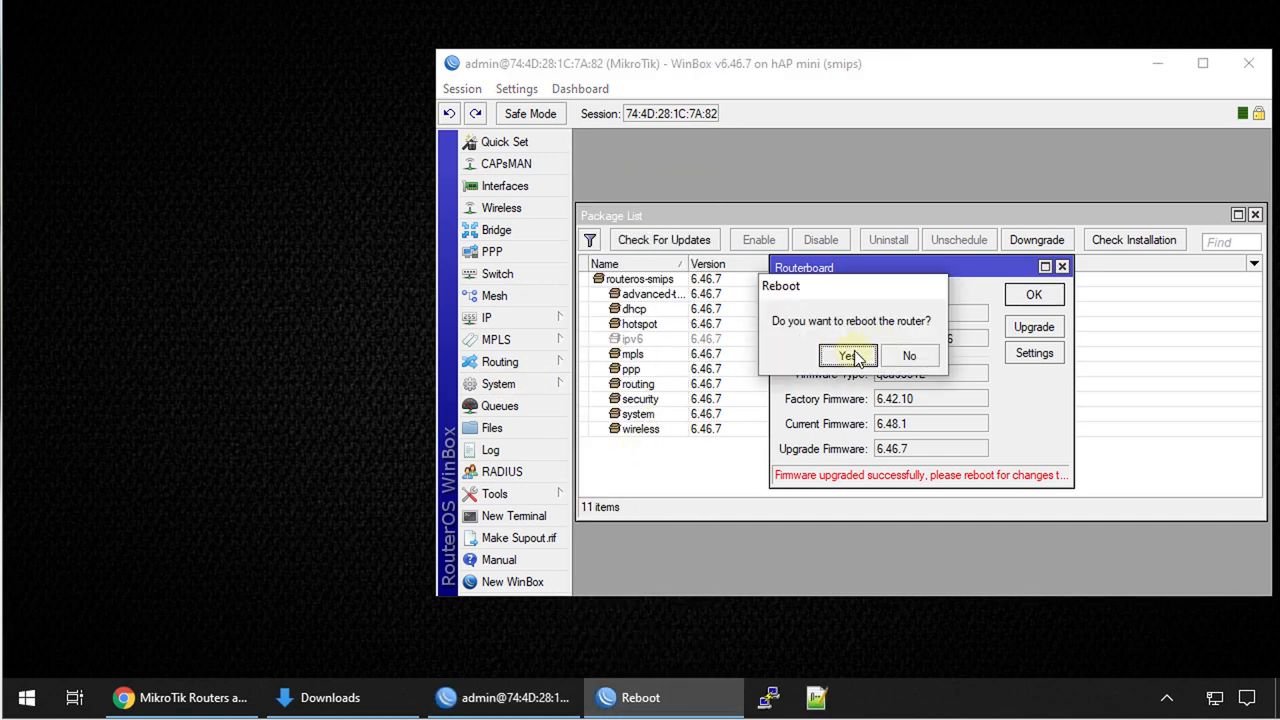
pyautogui.click(847, 355)
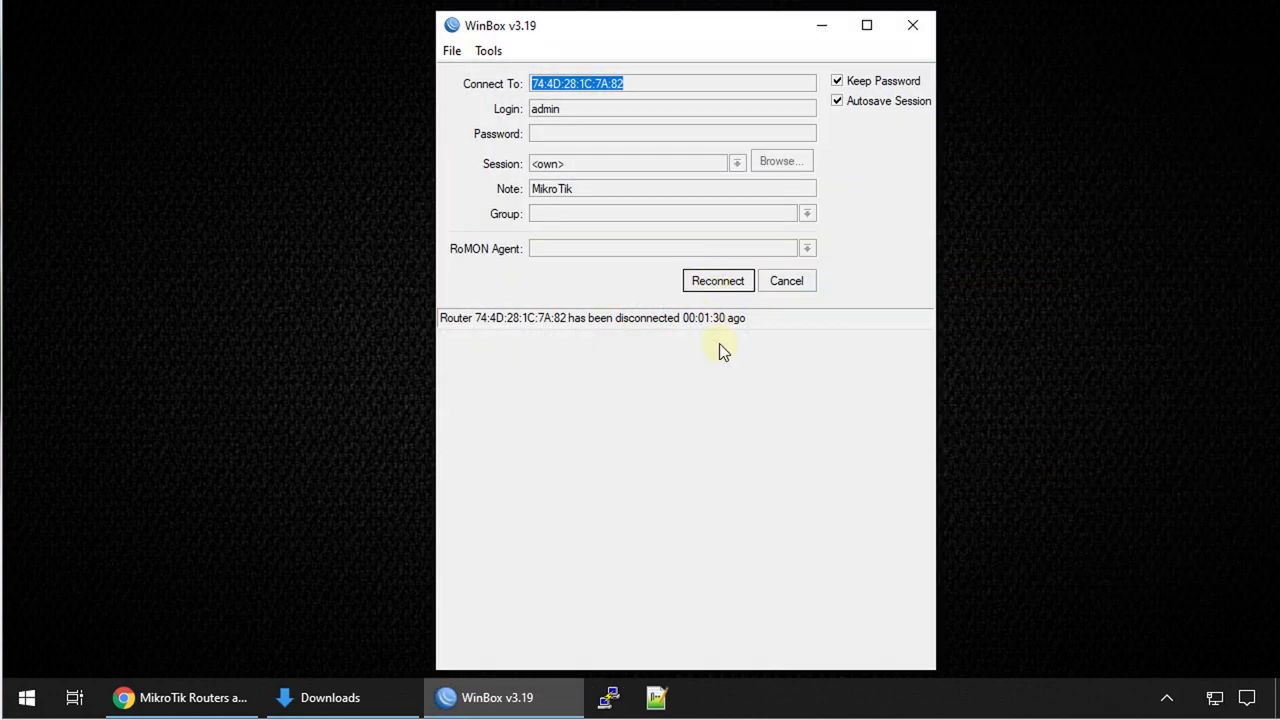
# Reconnect and confirm Current Firmware reads 6.46.7
pyautogui.click(717, 280)
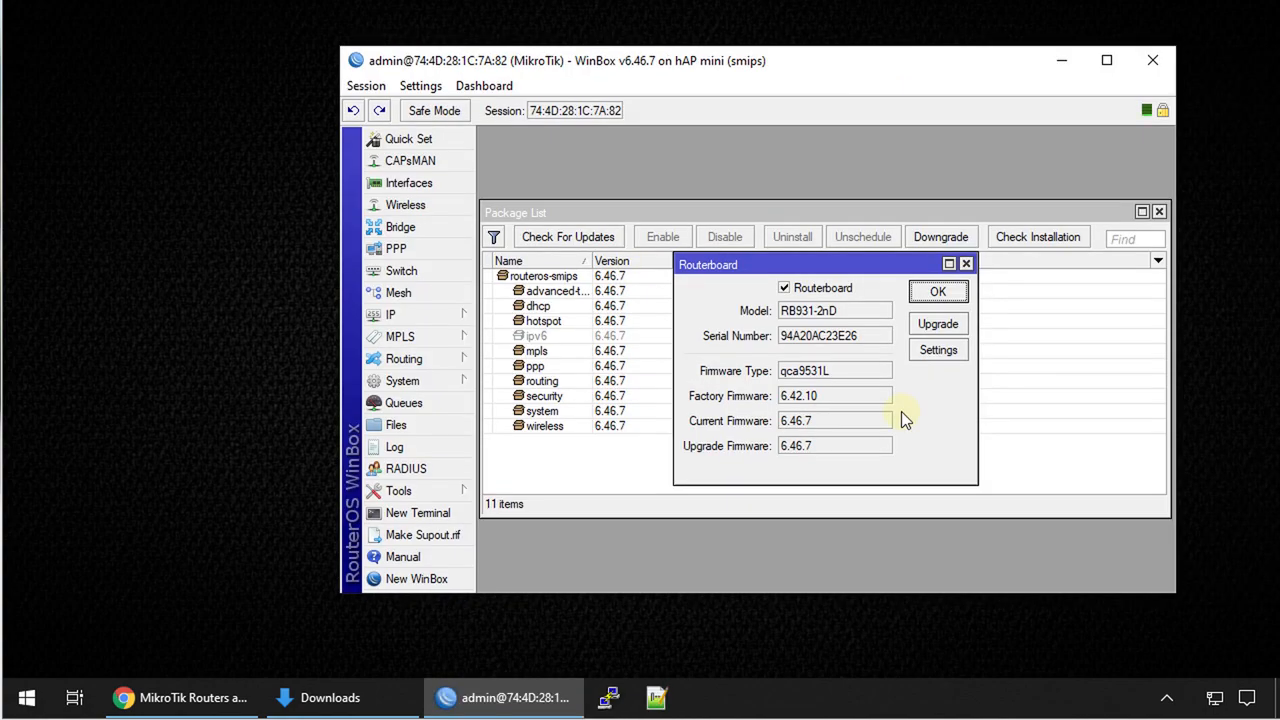
pyautogui.moveTo(805, 437)
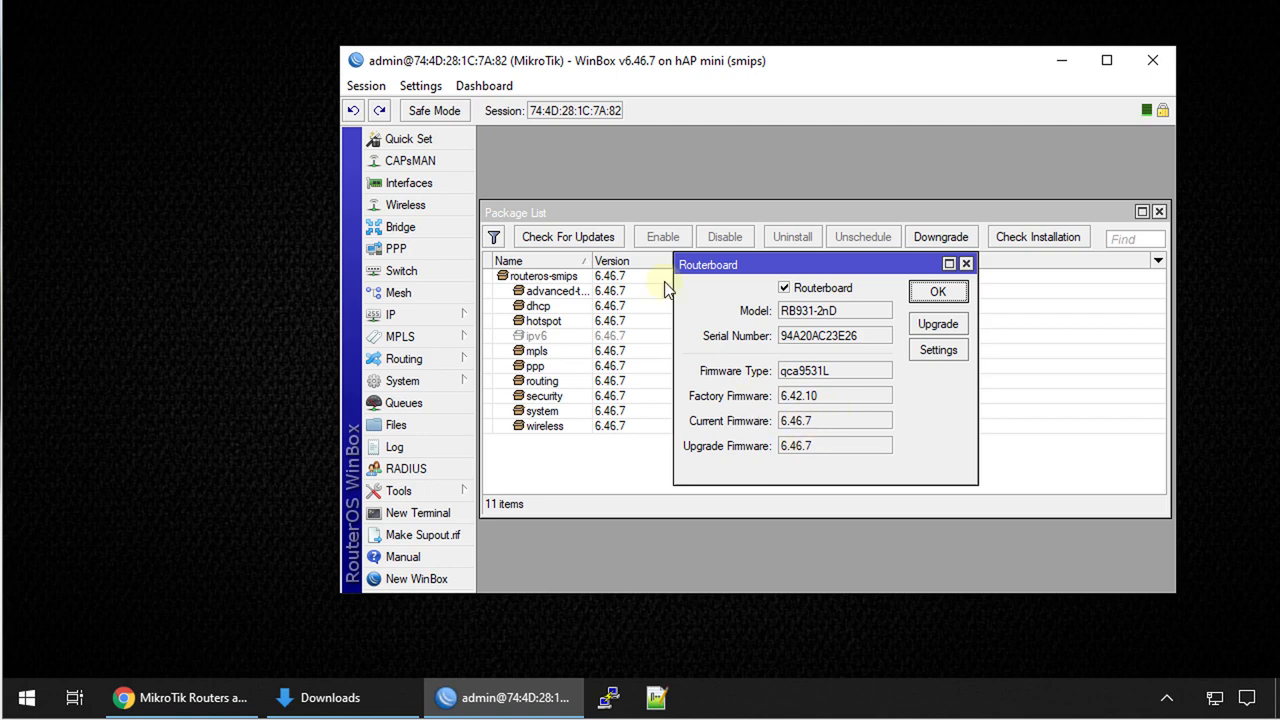
pyautogui.moveTo(618, 383)
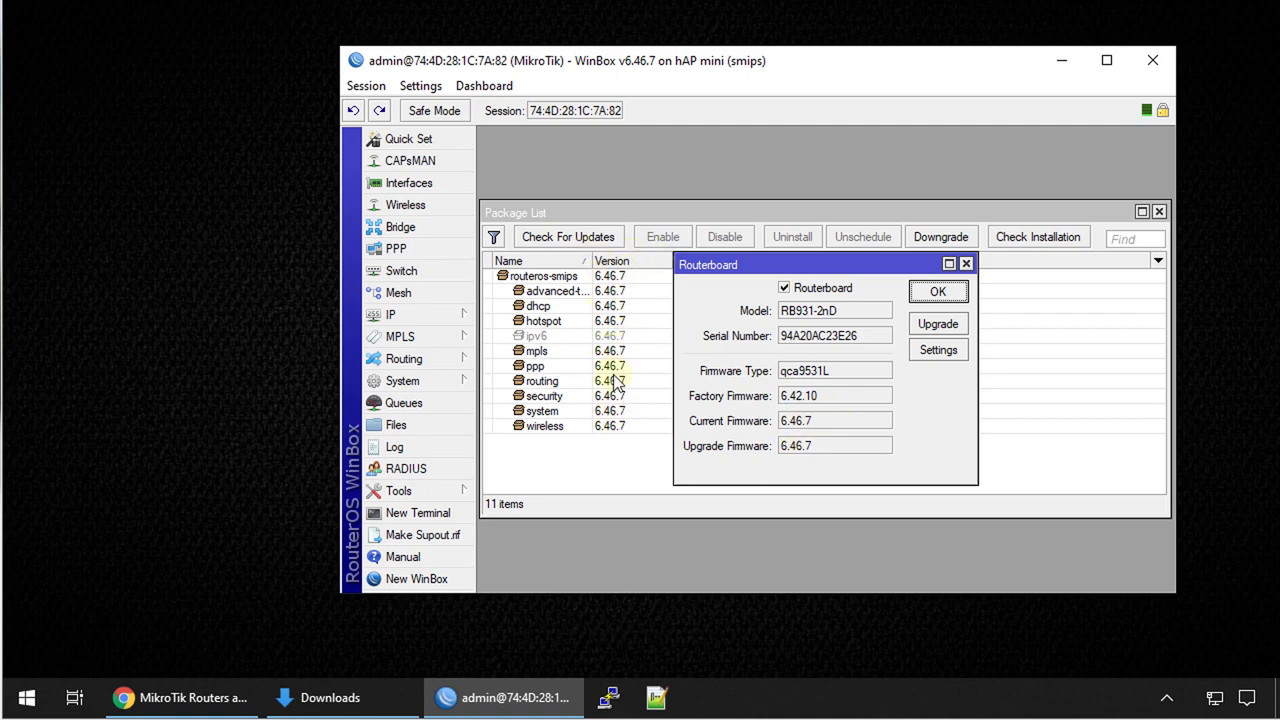
pyautogui.moveTo(620, 445)
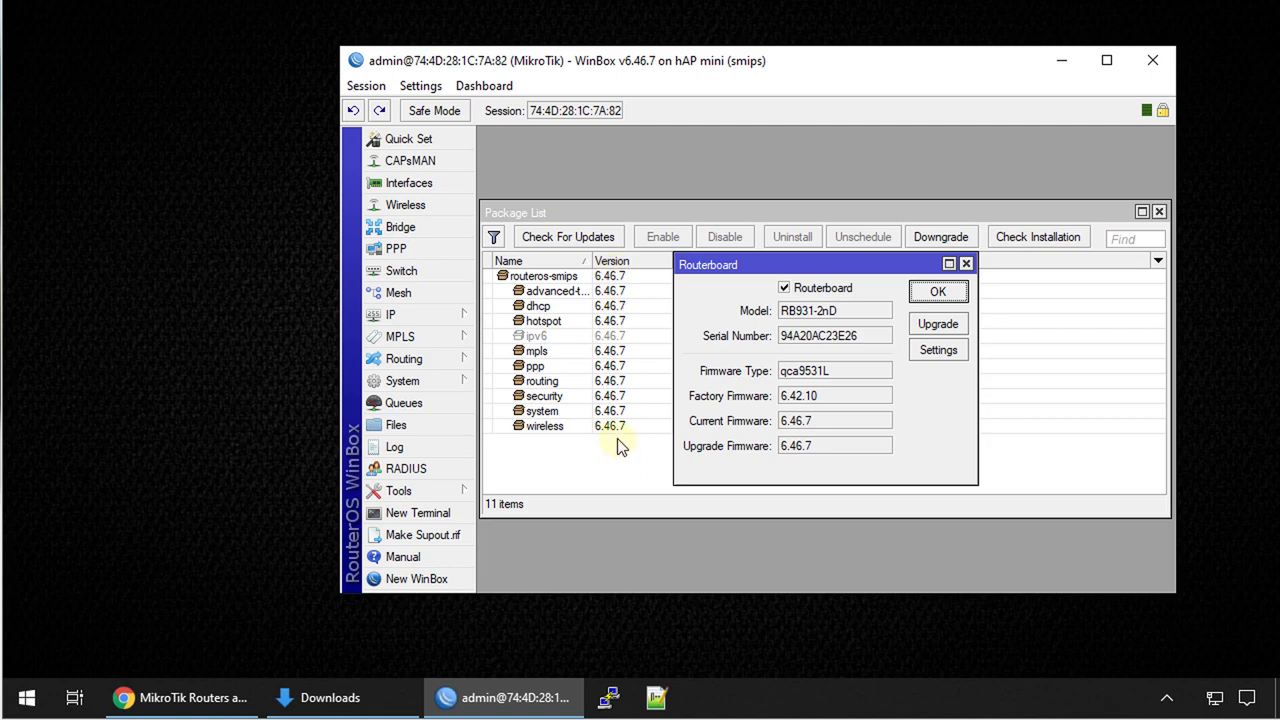